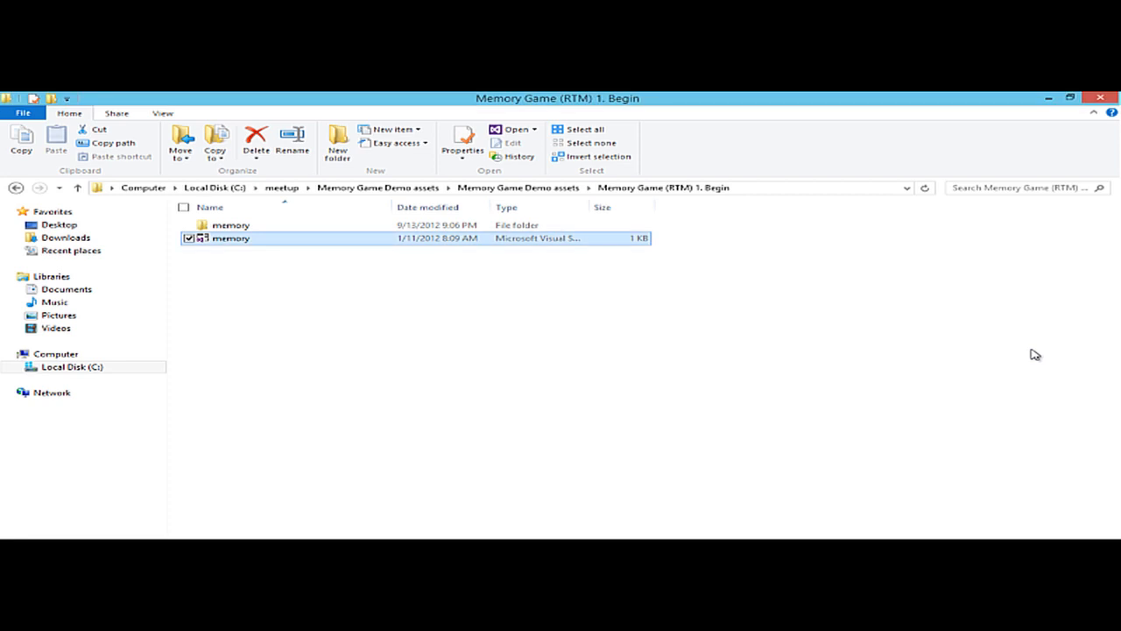
mouse_move(729, 329)
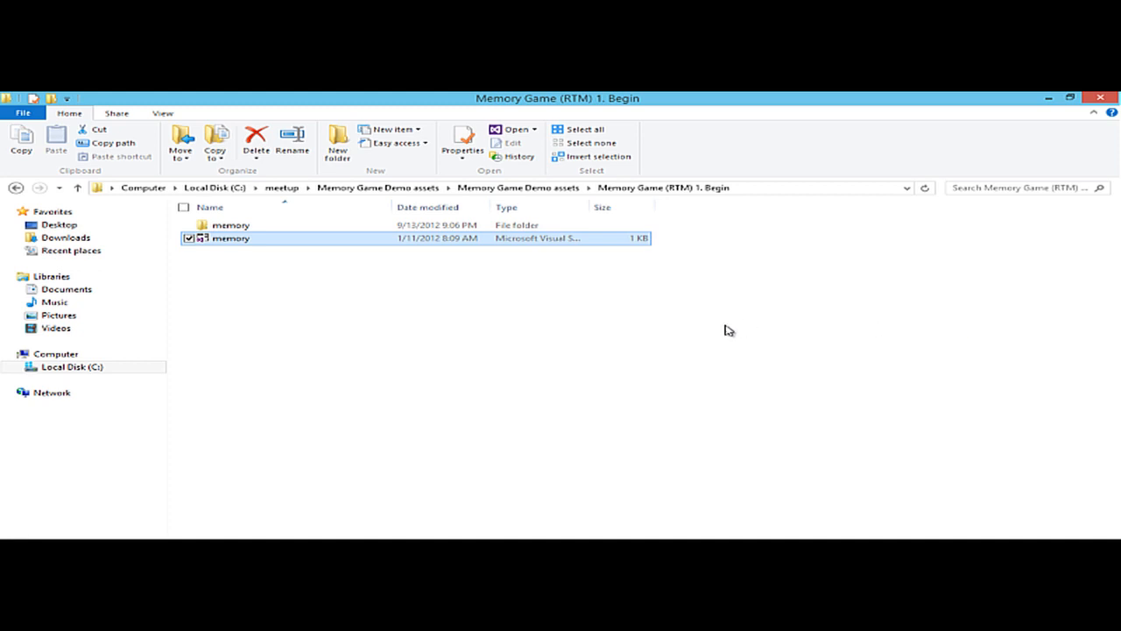
mouse_move(296, 277)
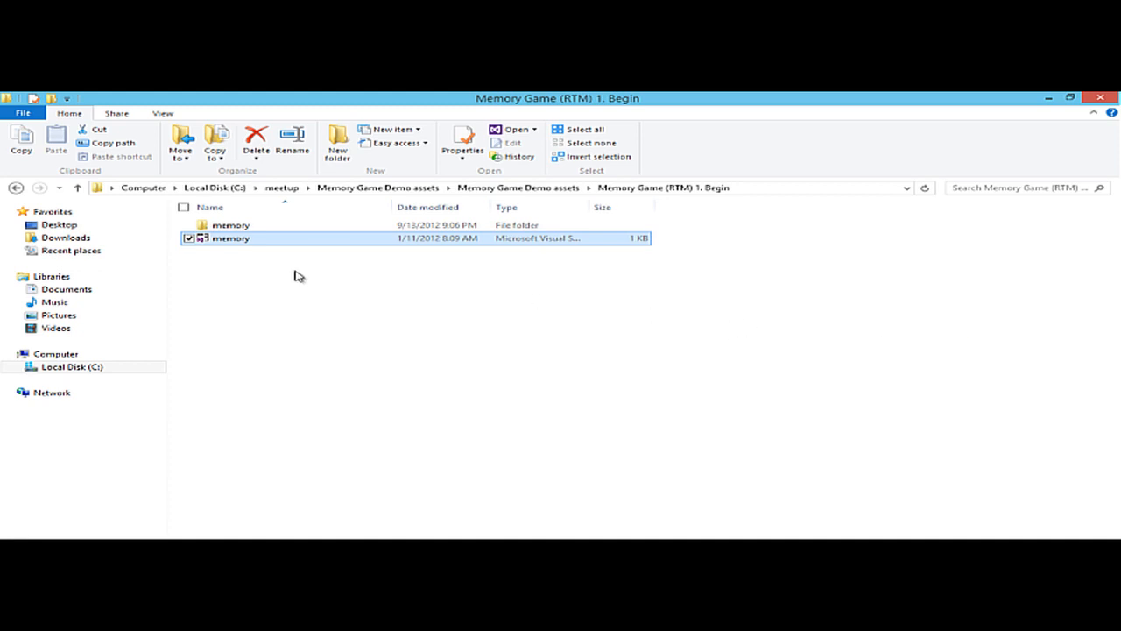
mouse_move(253, 239)
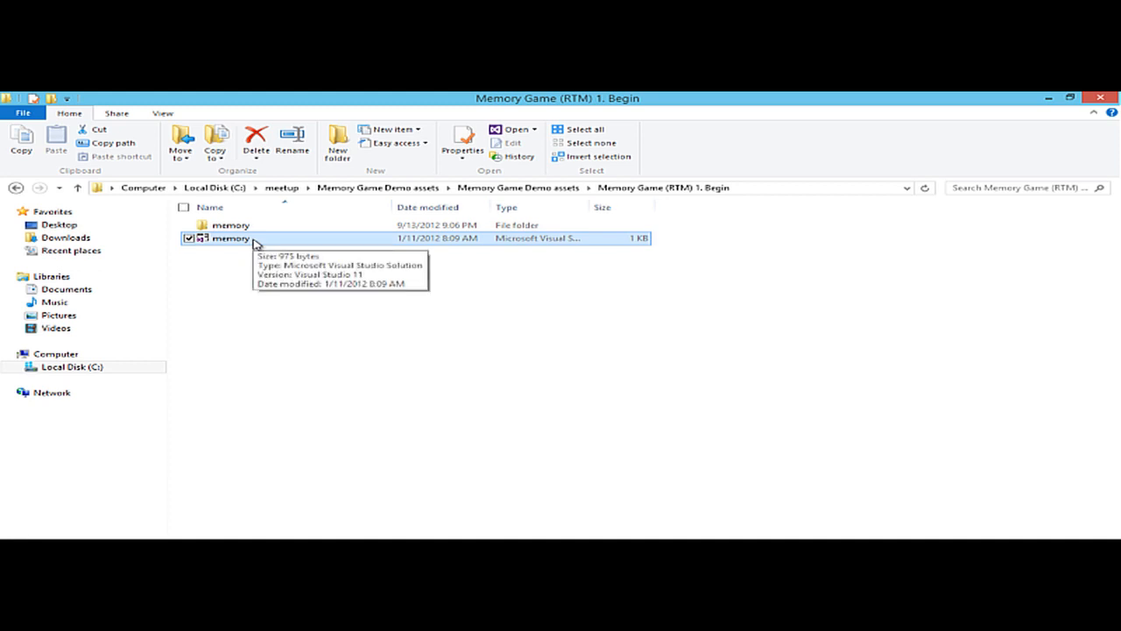
- Launch the memory.sln solution in Visual Studio 2012
double_click(231, 238)
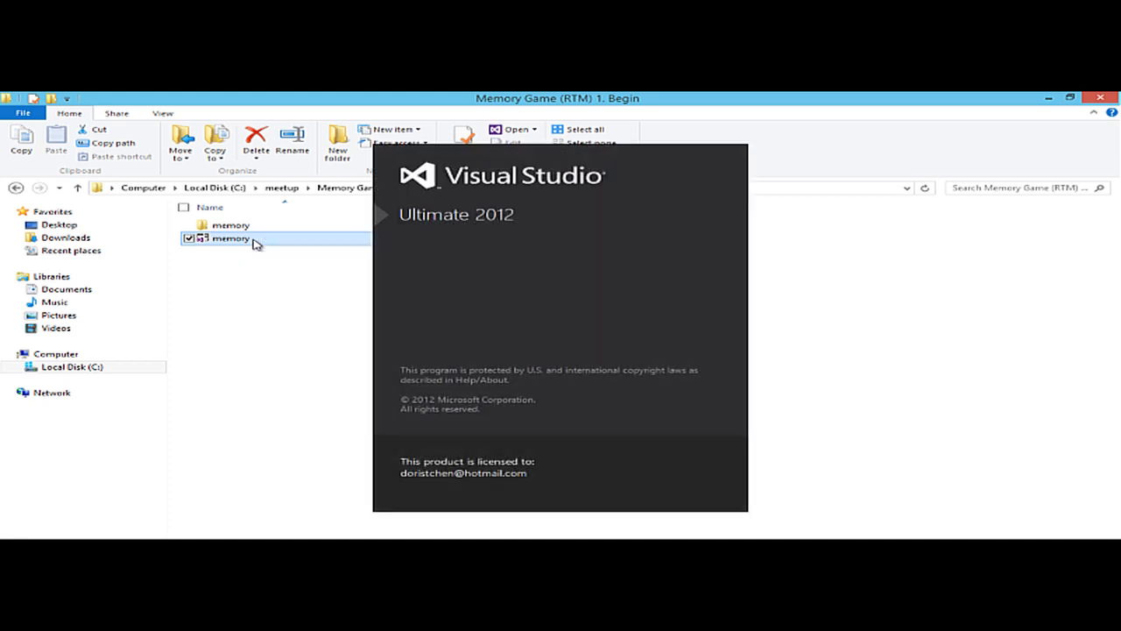
double_click(231, 239)
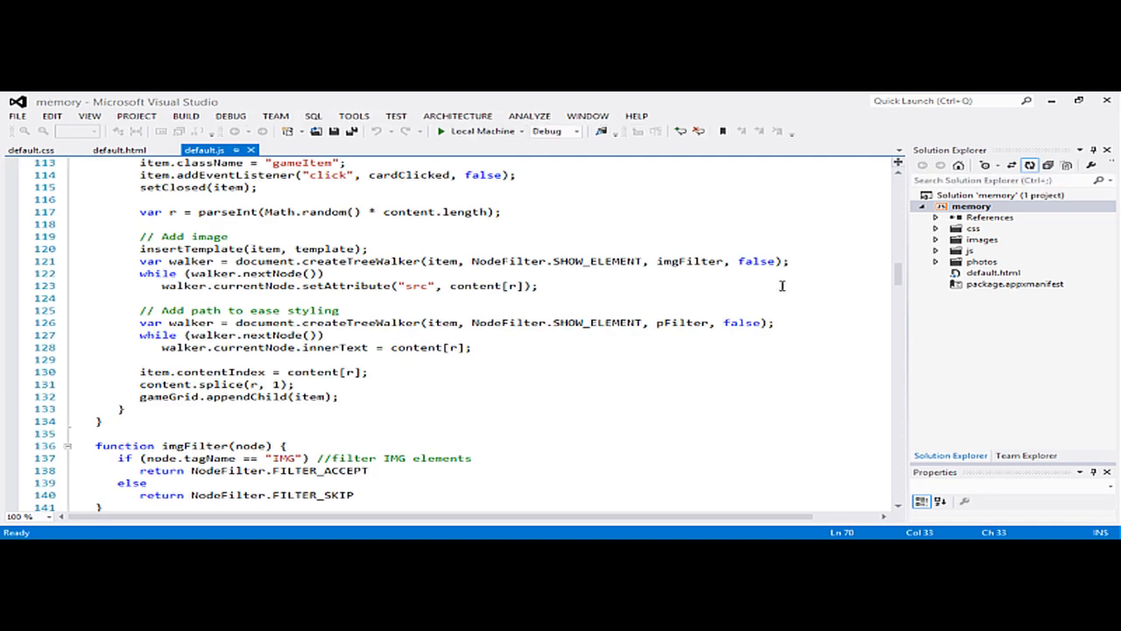
mouse_move(960, 322)
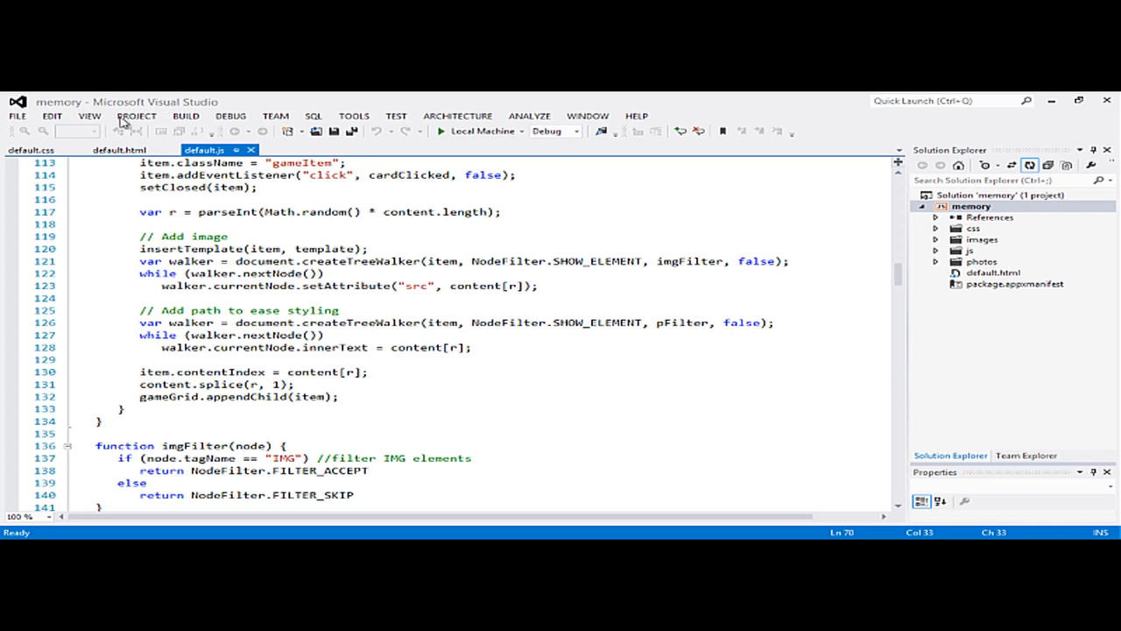
left_click(16, 116)
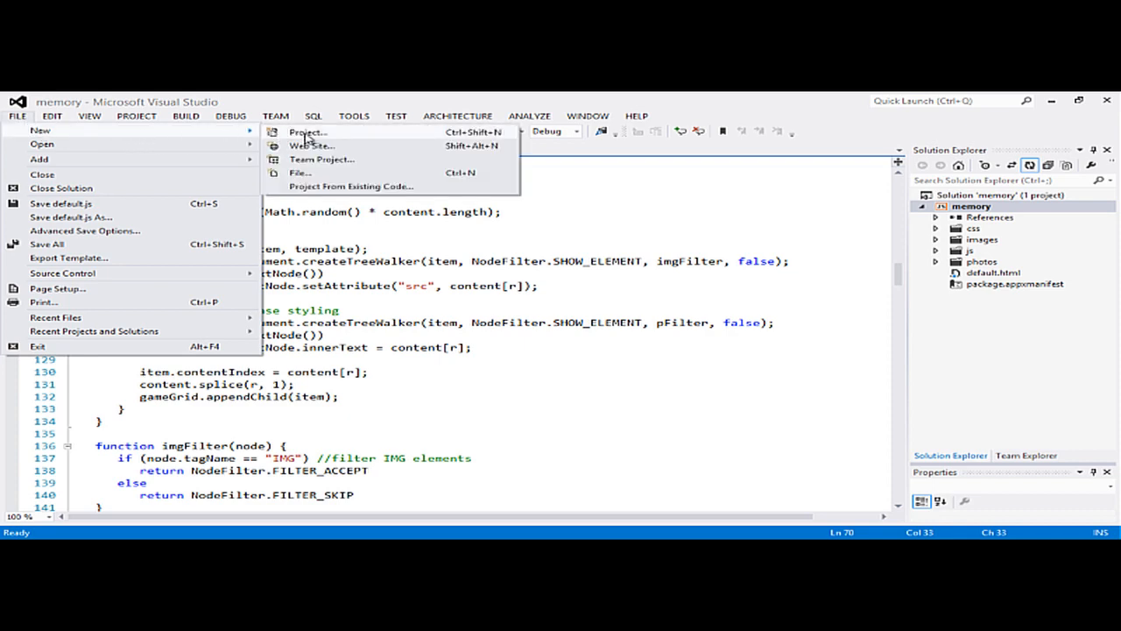
left_click(308, 132)
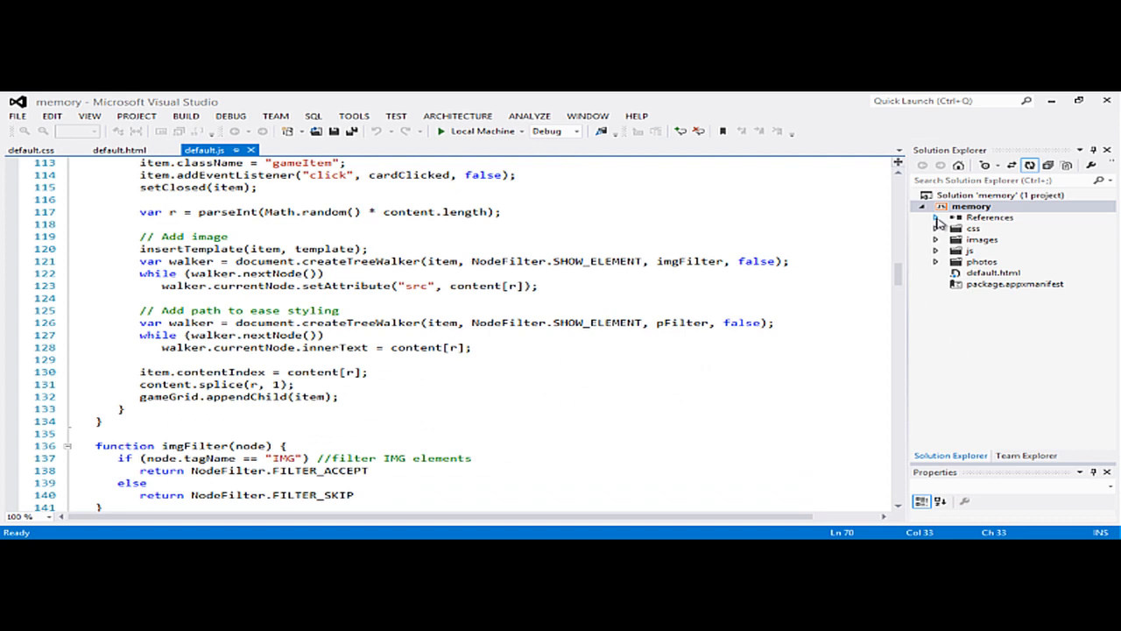
- Inspect the References, WinJS library, css folder with empty default.css, and images folder, then collapse them
left_click(939, 217)
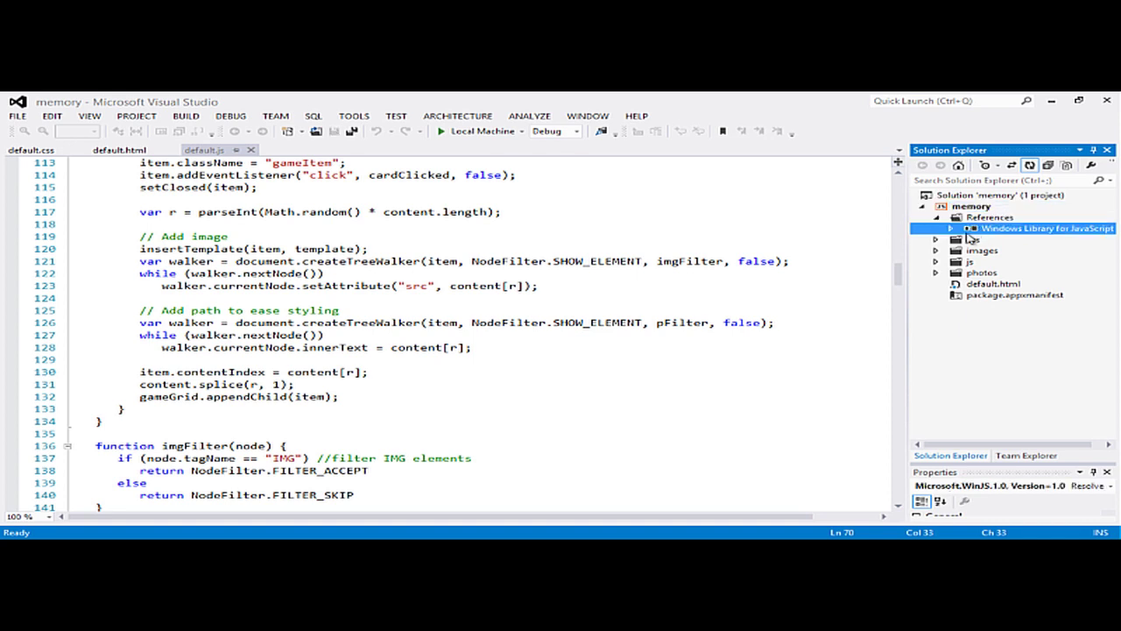
left_click(951, 228)
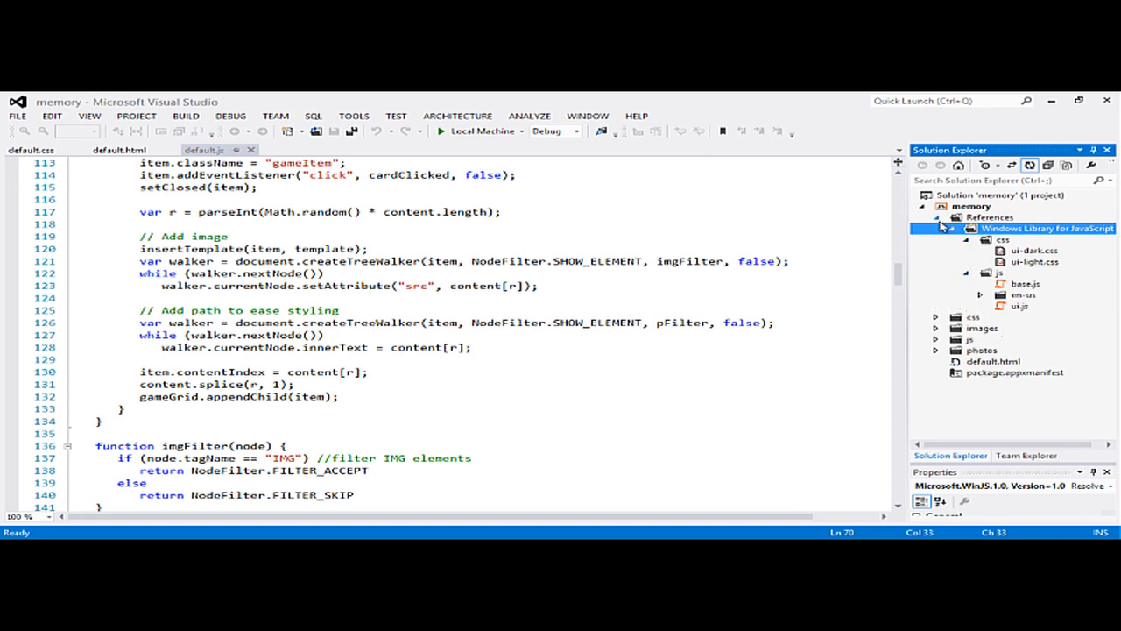
left_click(938, 218)
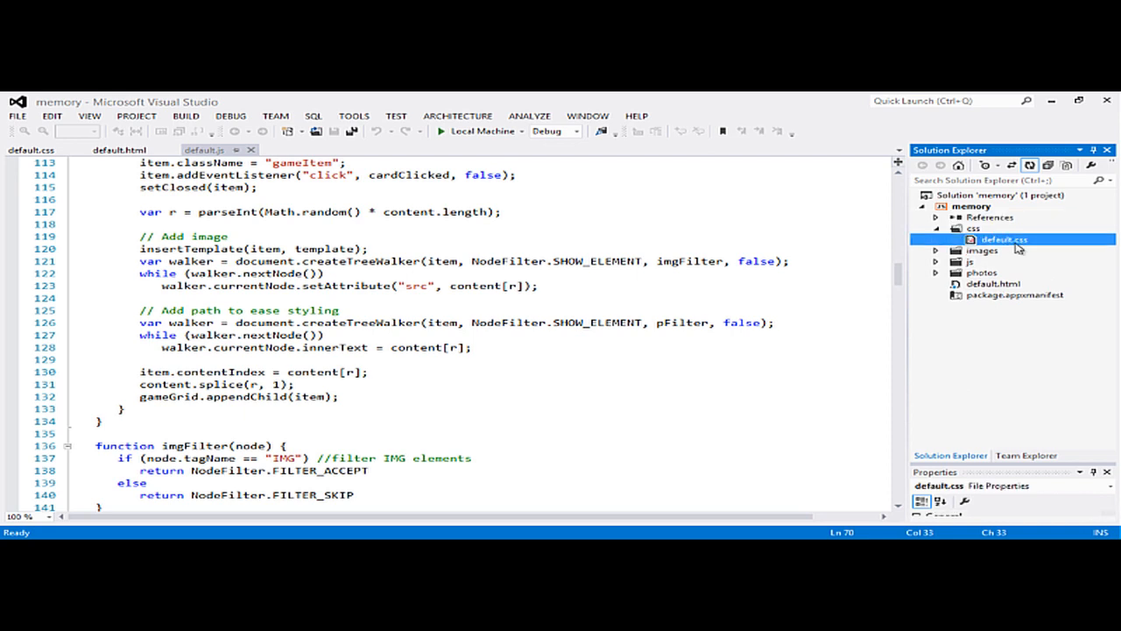
double_click(1006, 238)
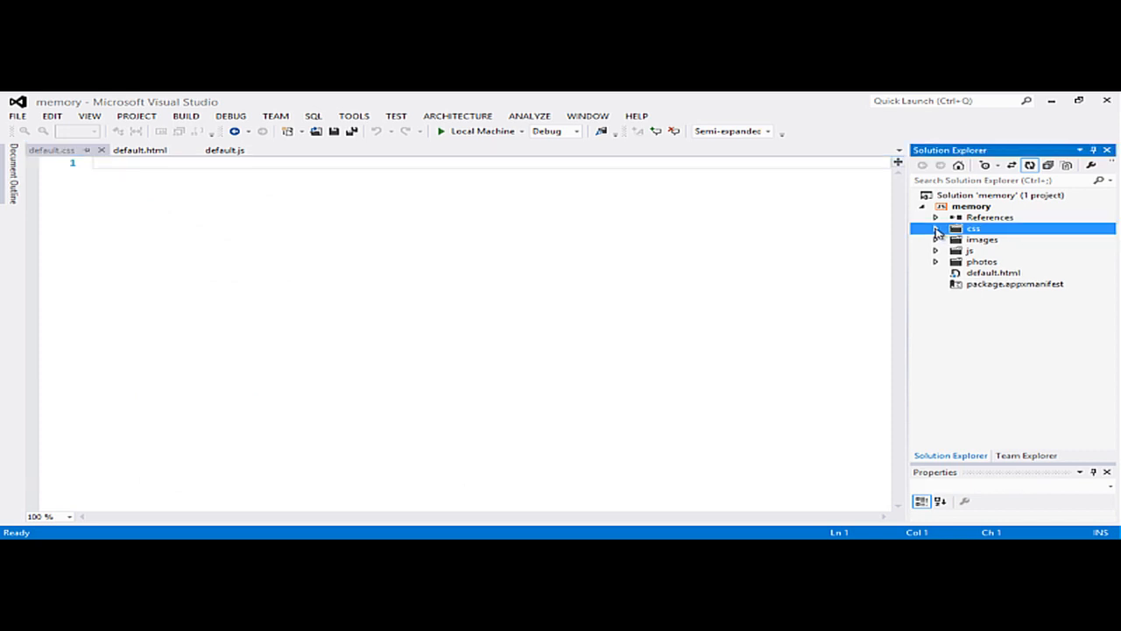
left_click(932, 239)
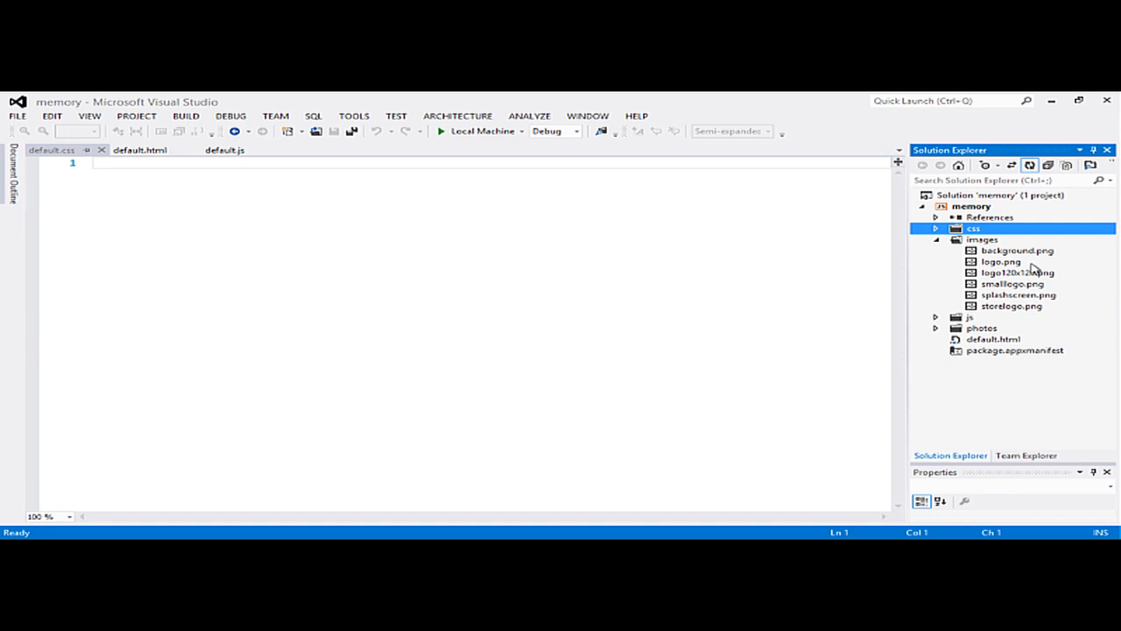
mouse_move(1027, 274)
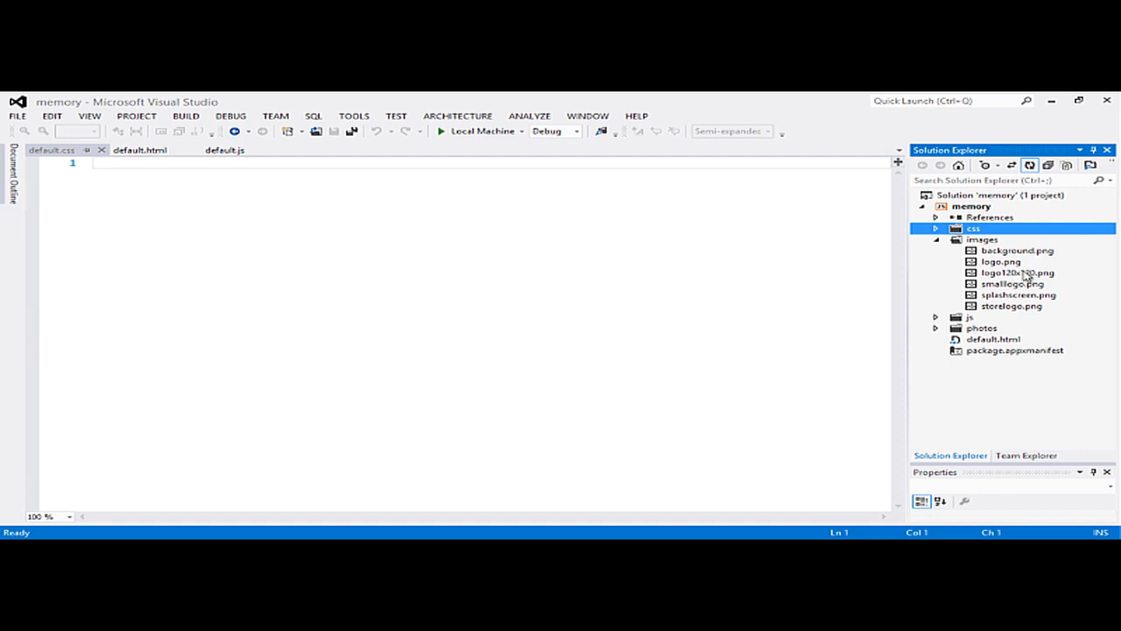
mouse_move(999, 255)
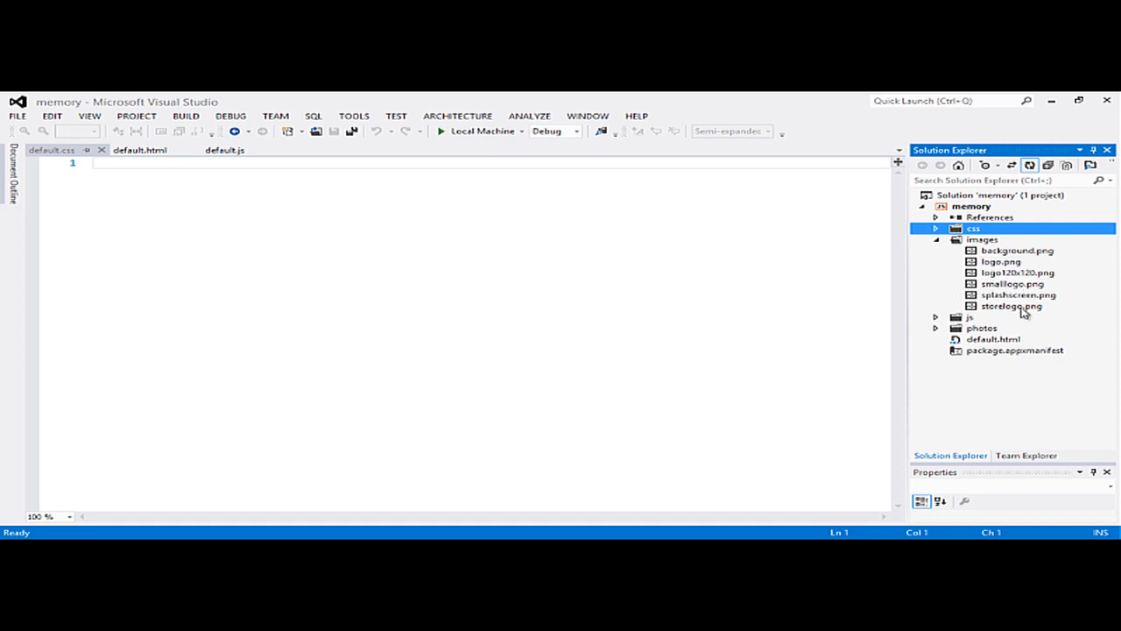
mouse_move(1013, 263)
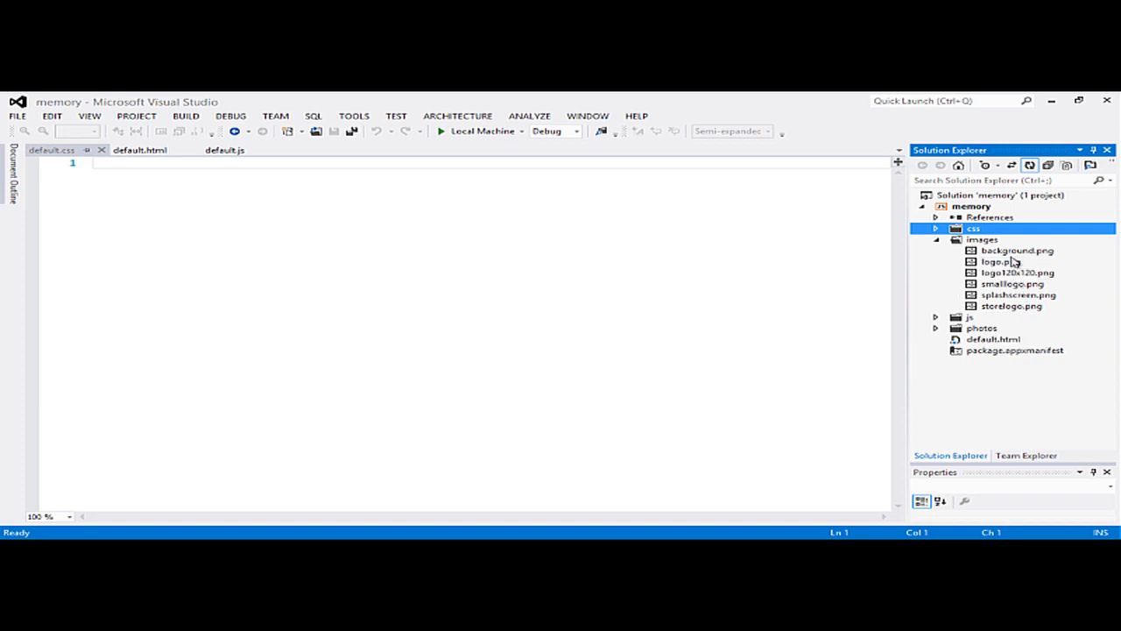
mouse_move(1018, 305)
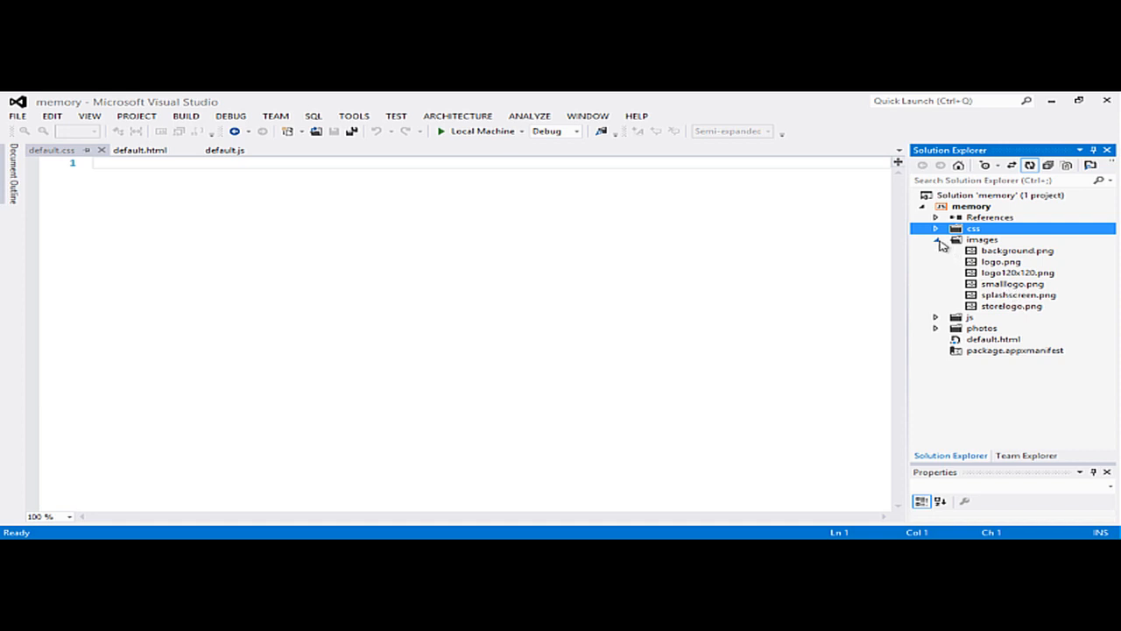
left_click(932, 238)
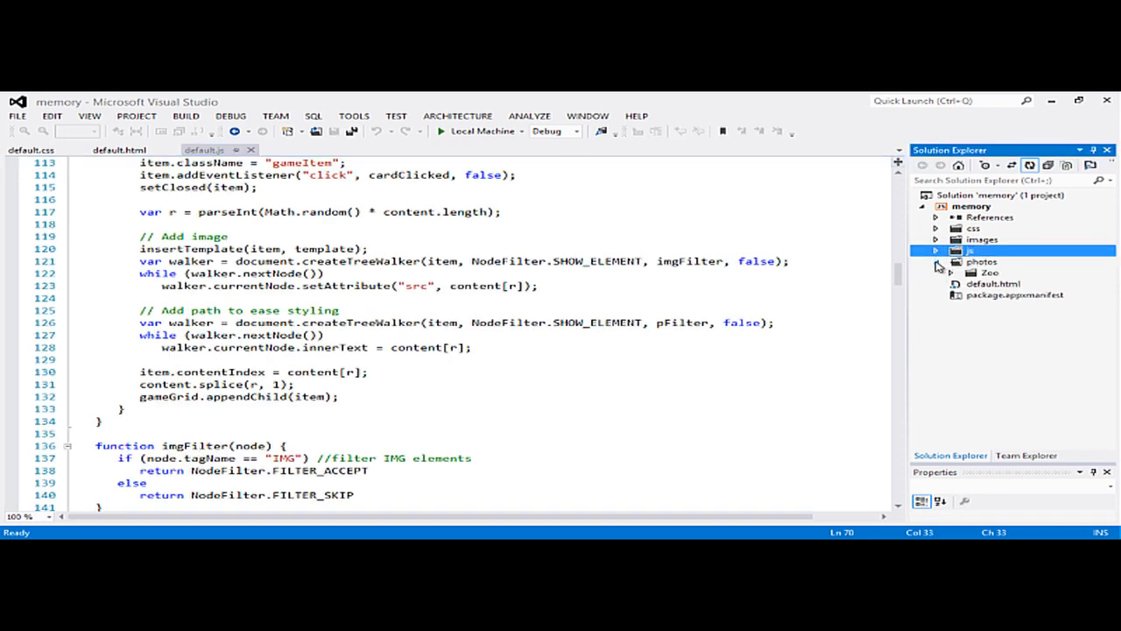
- Collapse the photos folder and review default.html's gameBody page markup
left_click(950, 261)
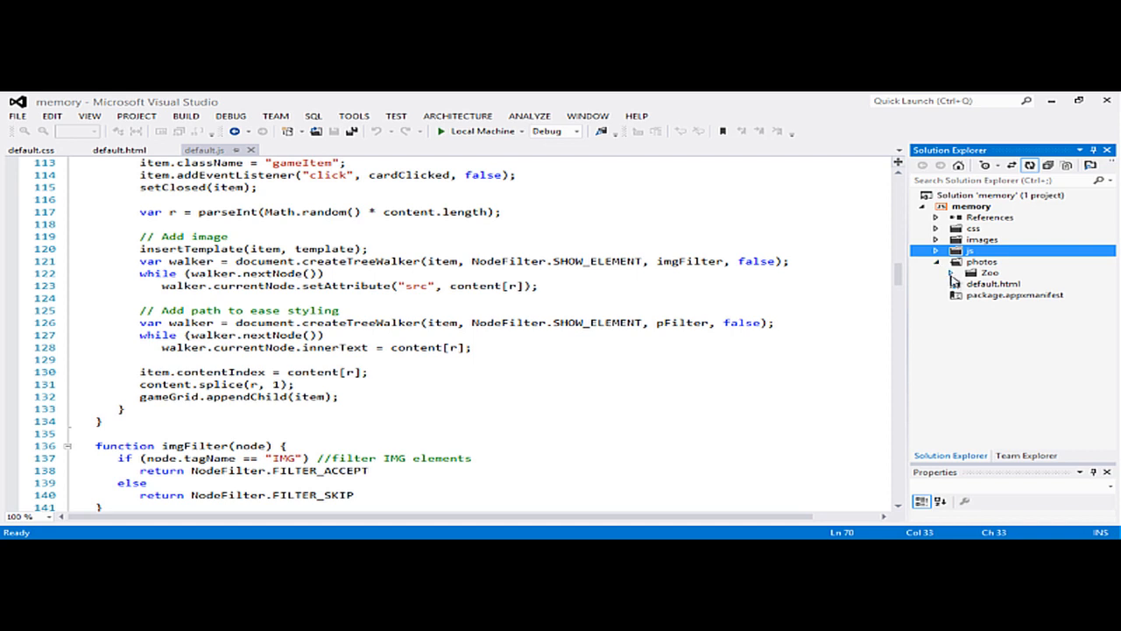
left_click(953, 271)
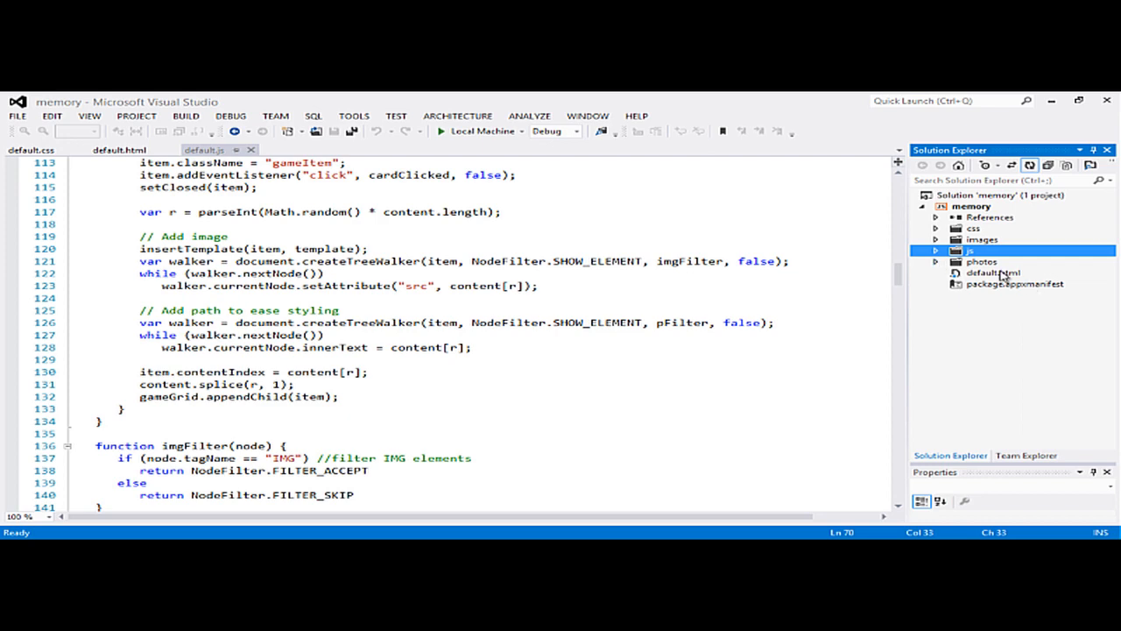
left_click(989, 273)
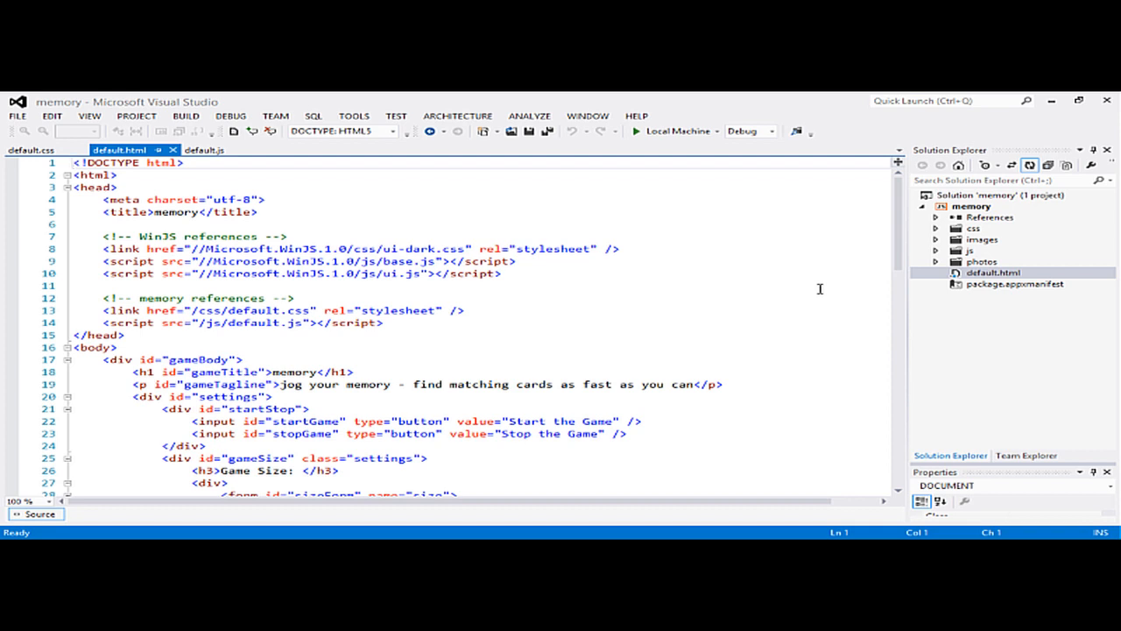
mouse_move(988, 273)
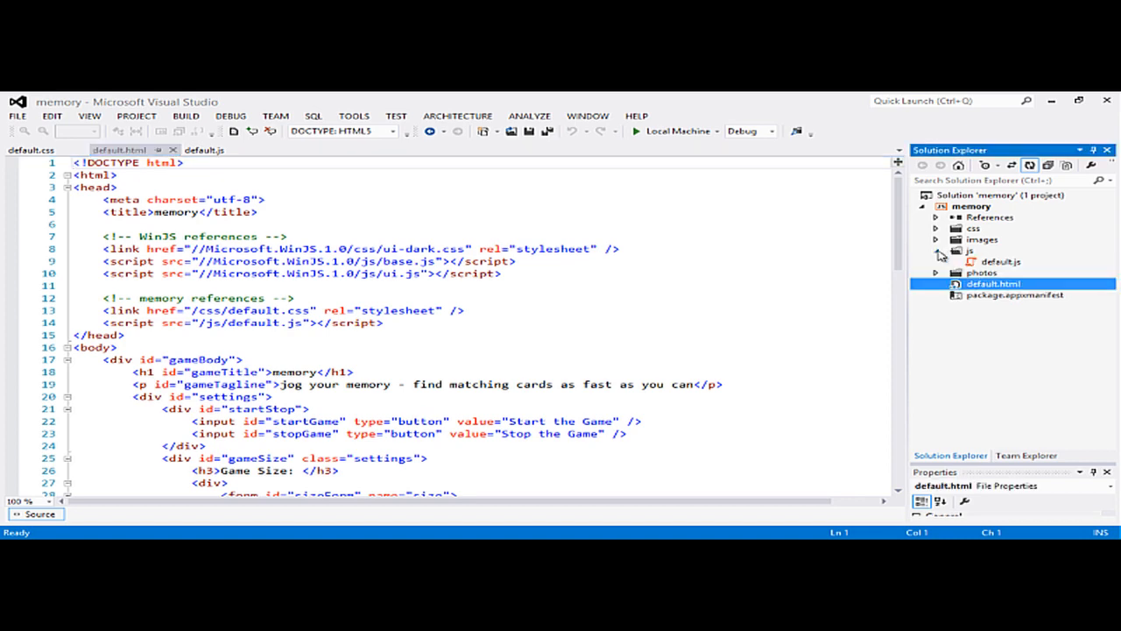
mouse_move(996, 262)
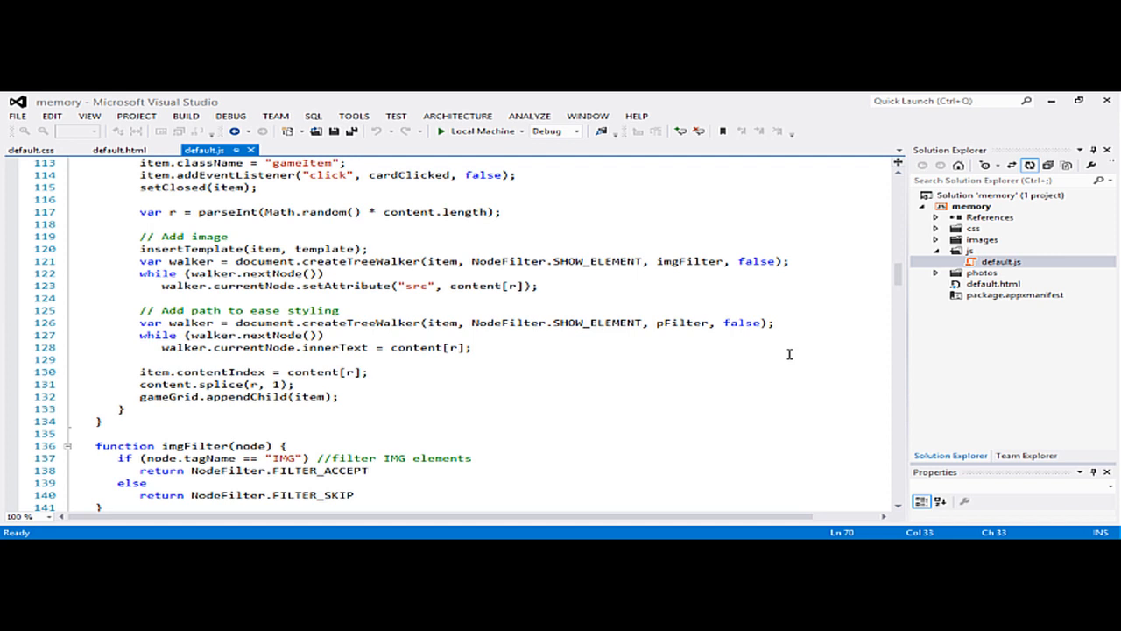
mouse_move(980, 287)
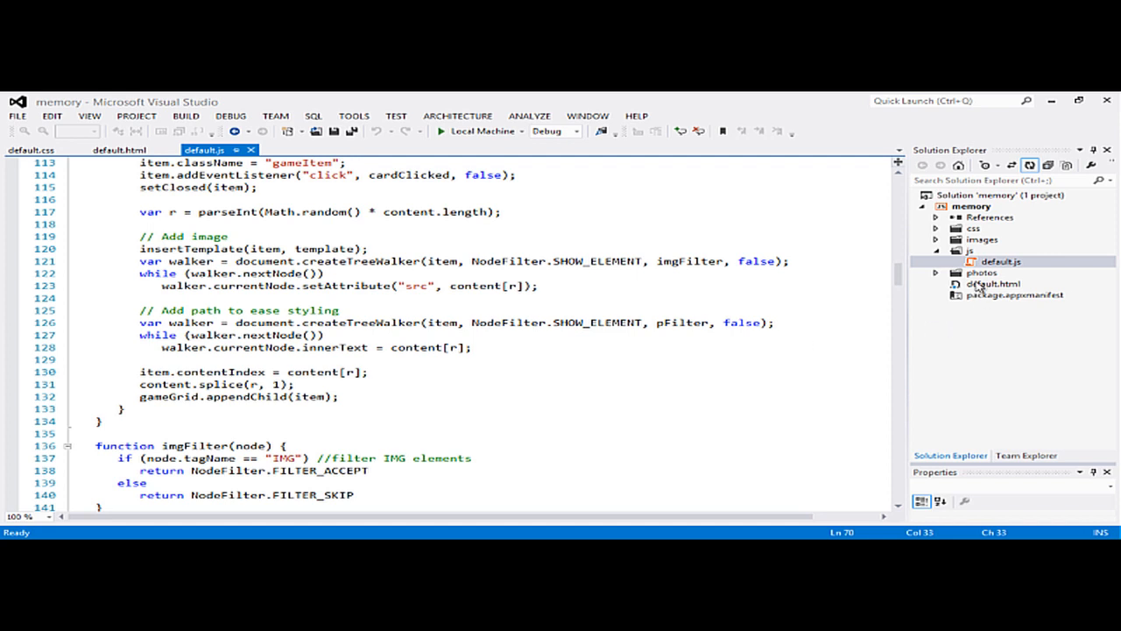
- View default.html and the empty default.css stylesheet in the editor
left_click(984, 284)
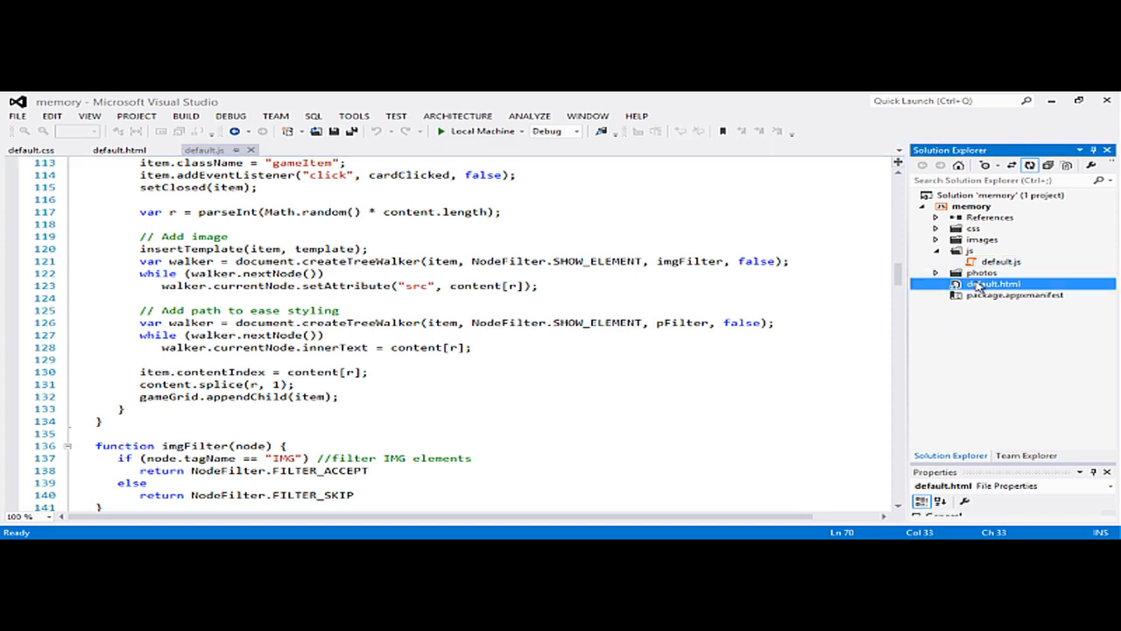
double_click(991, 284)
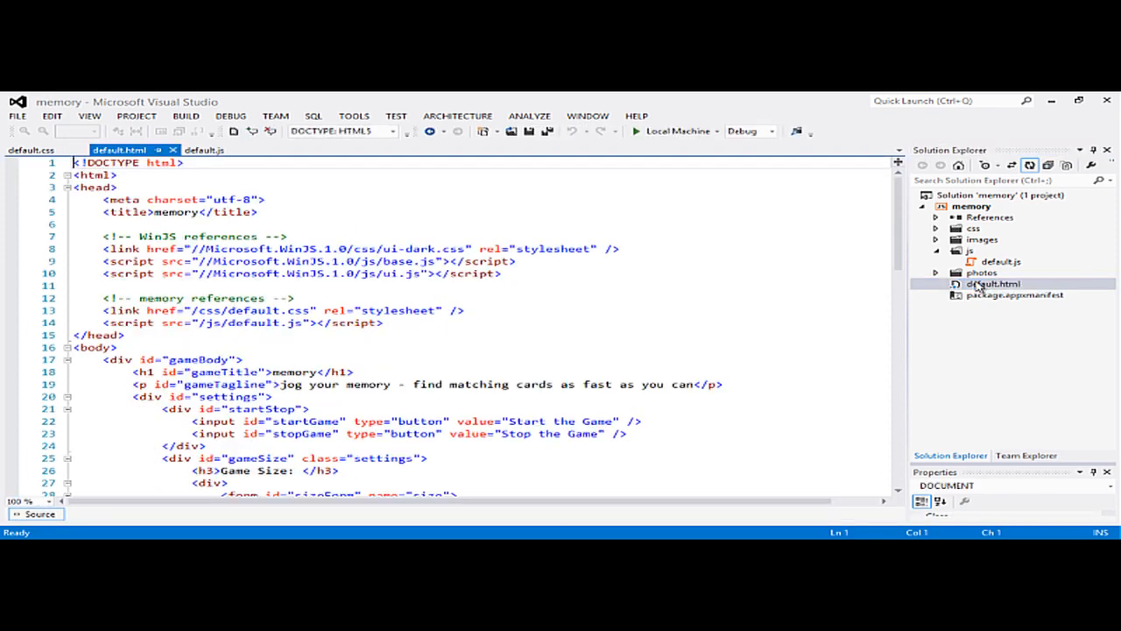
left_click(933, 227)
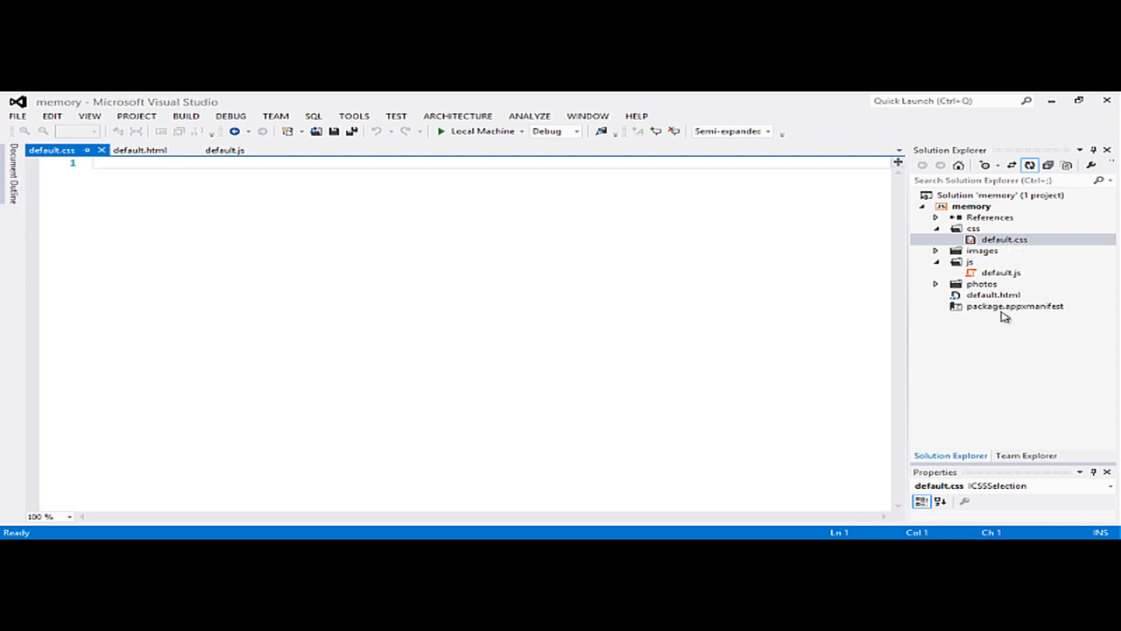
- Send default.html to Blend for Visual Studio via Open in Blend
left_click(992, 295)
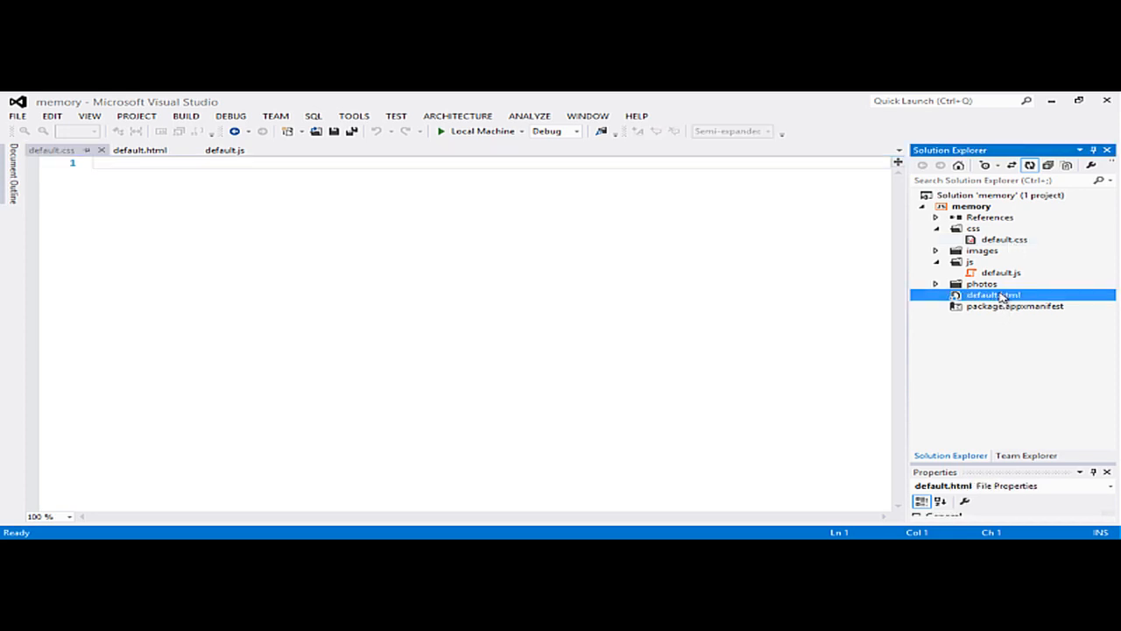
right_click(992, 294)
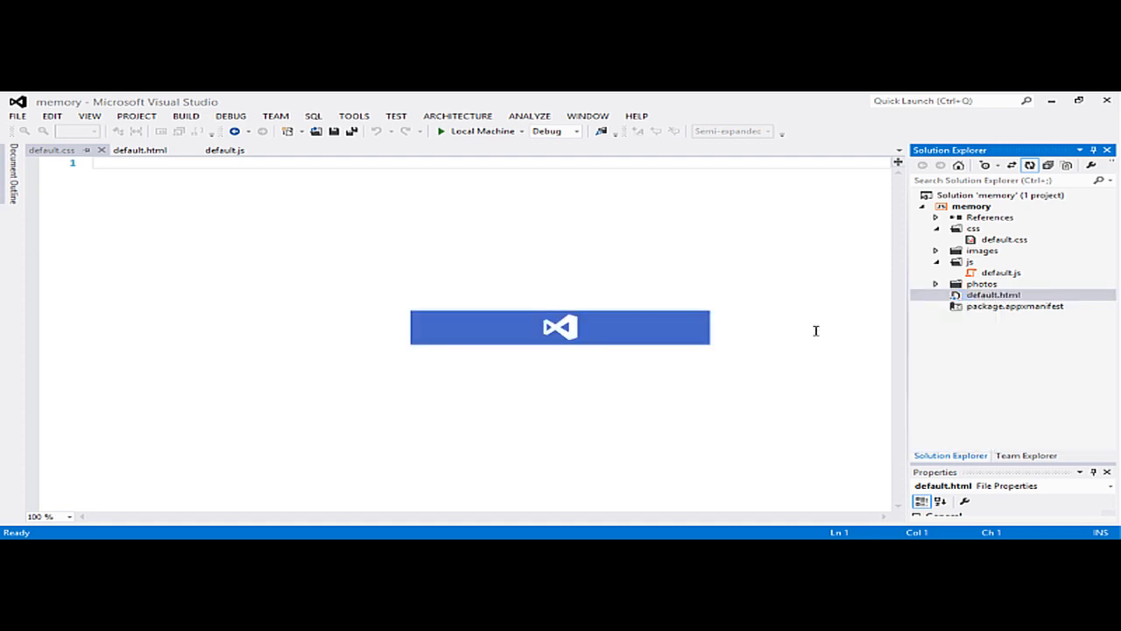
left_click(561, 328)
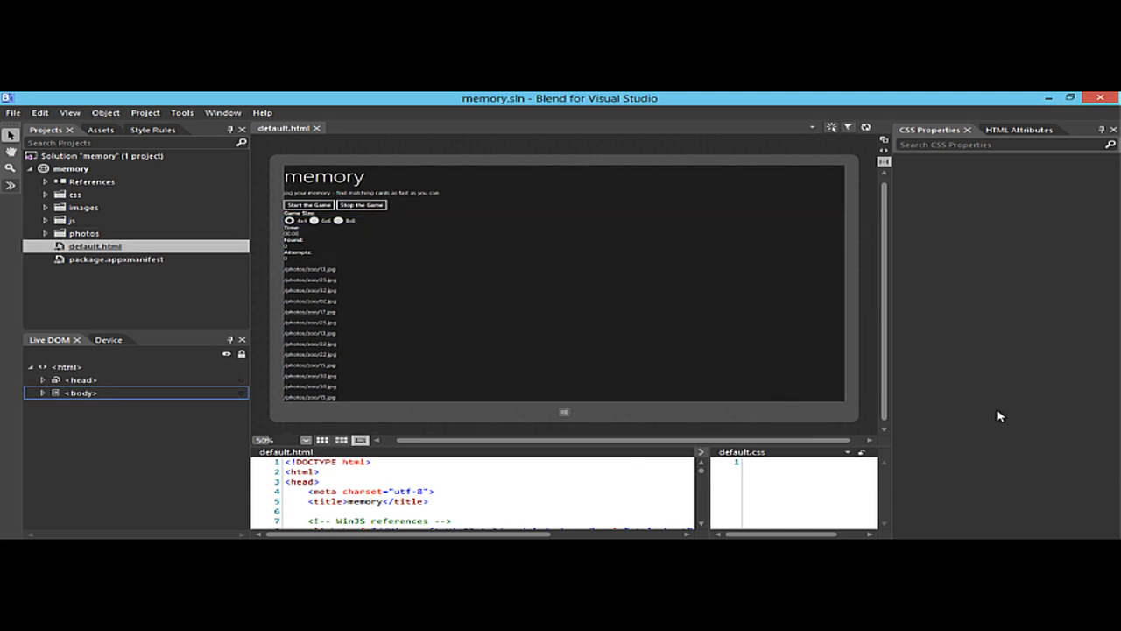
mouse_move(506, 315)
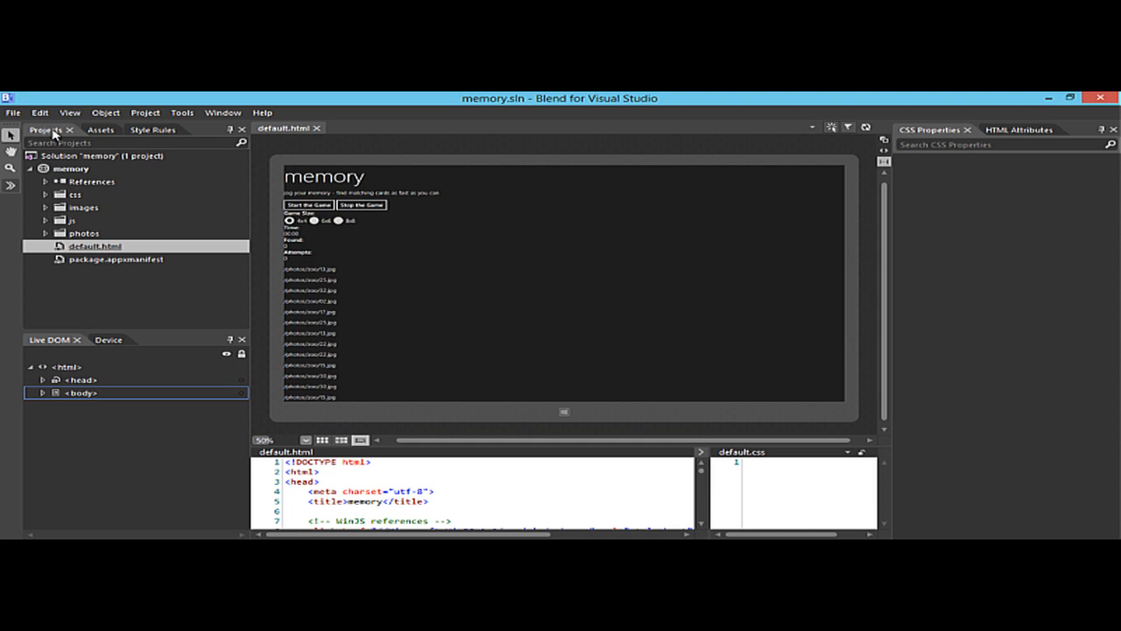
mouse_move(63, 137)
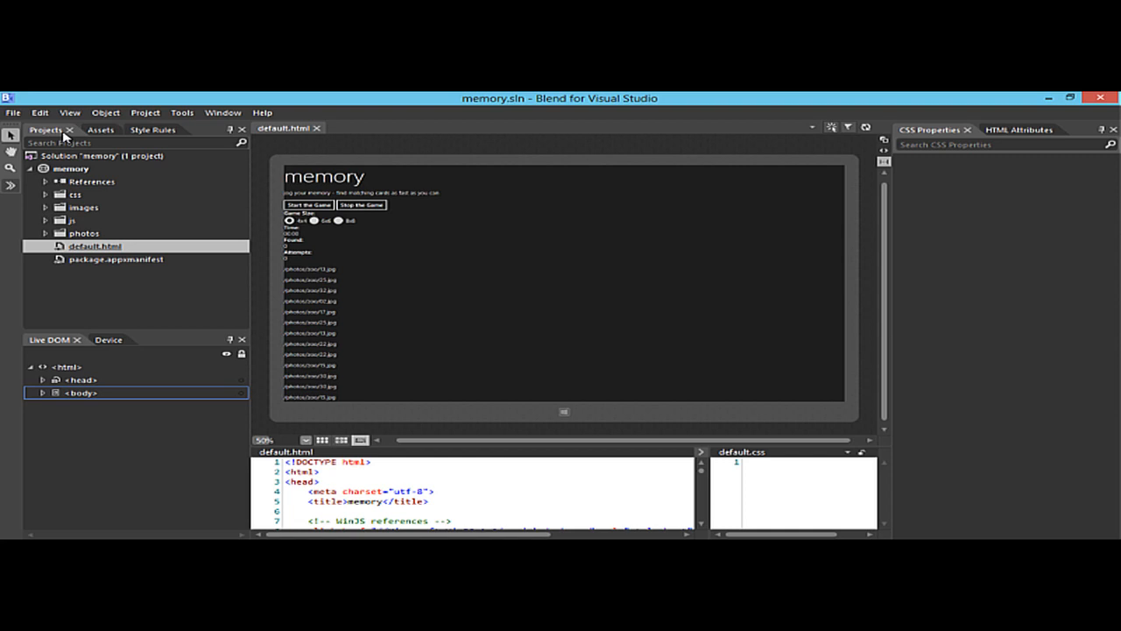
left_click(147, 130)
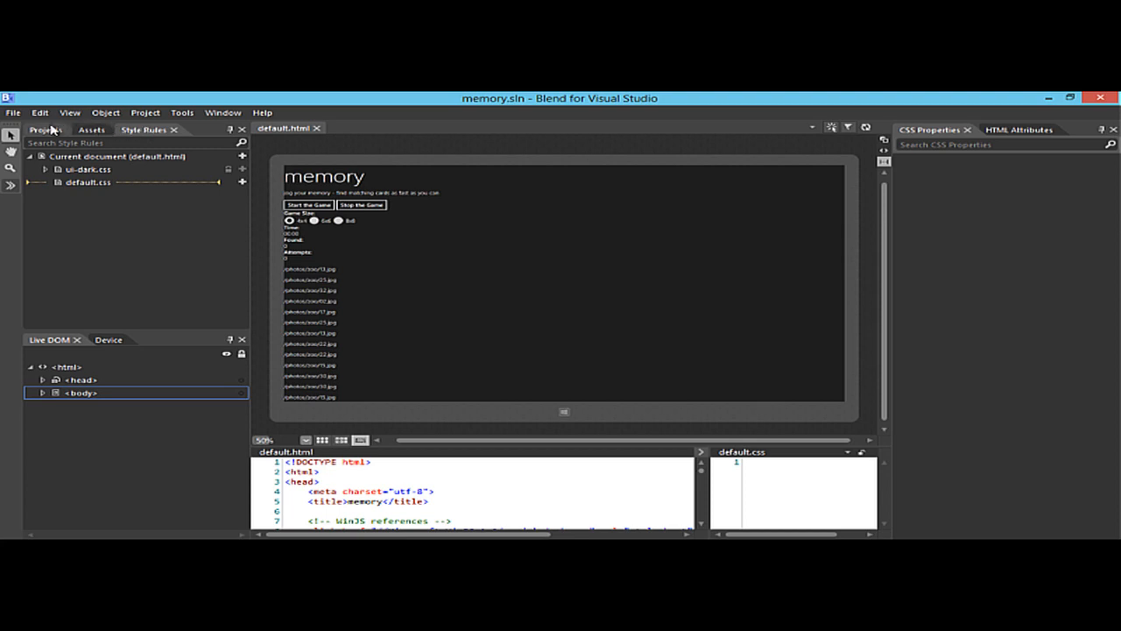
left_click(45, 130)
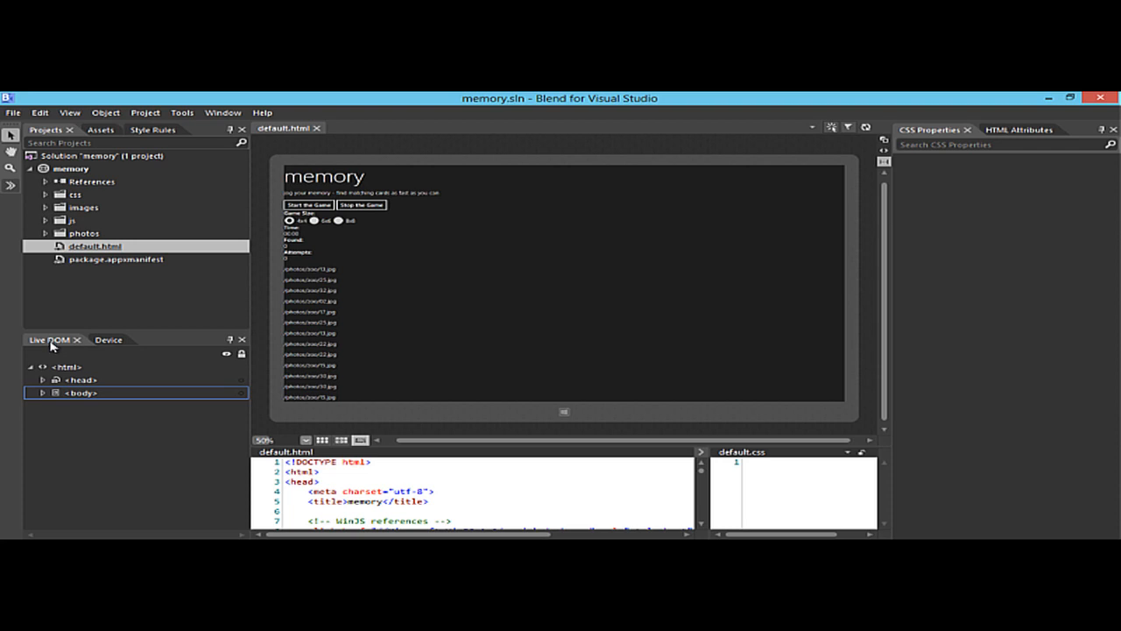
- Expand body in Live DOM and select the gameBody div with its HTML attributes shown
left_click(39, 389)
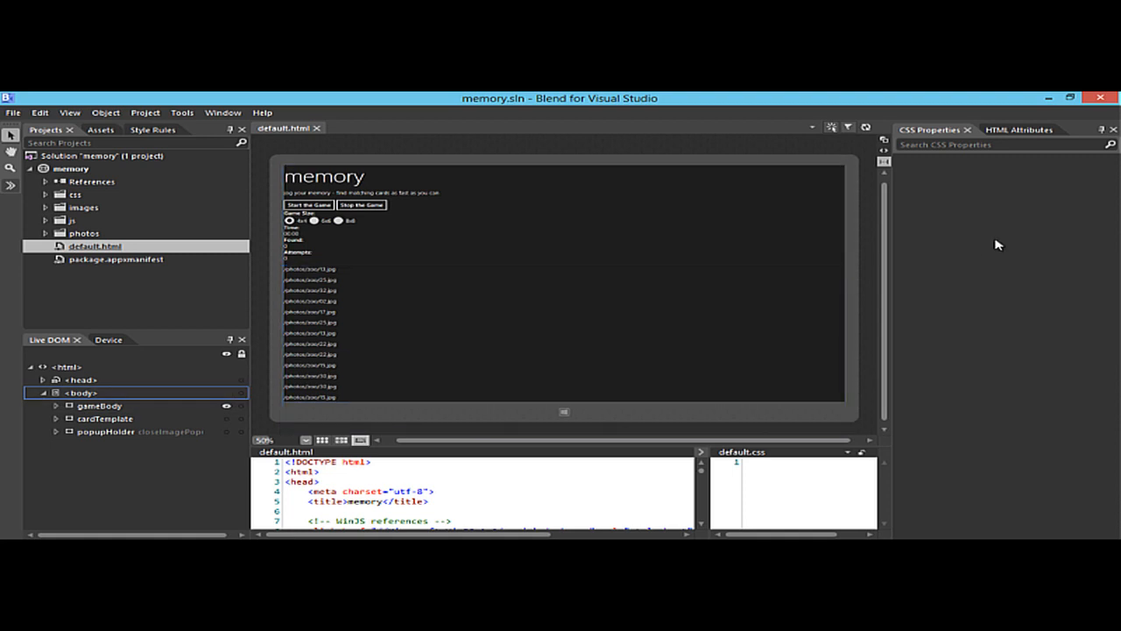
mouse_move(946, 133)
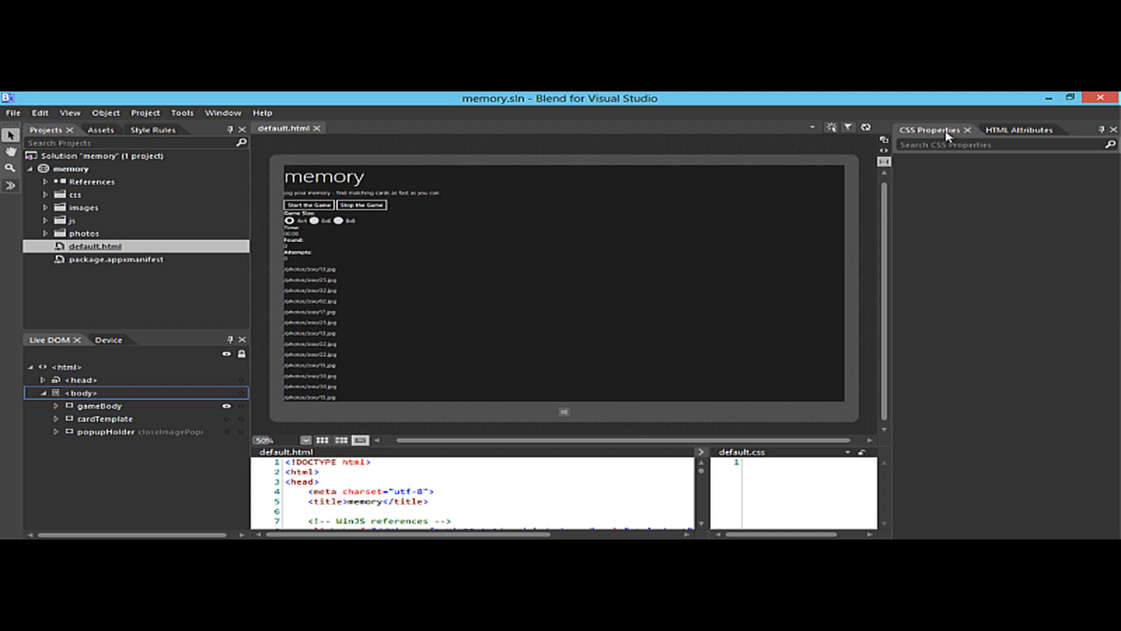
left_click(1017, 130)
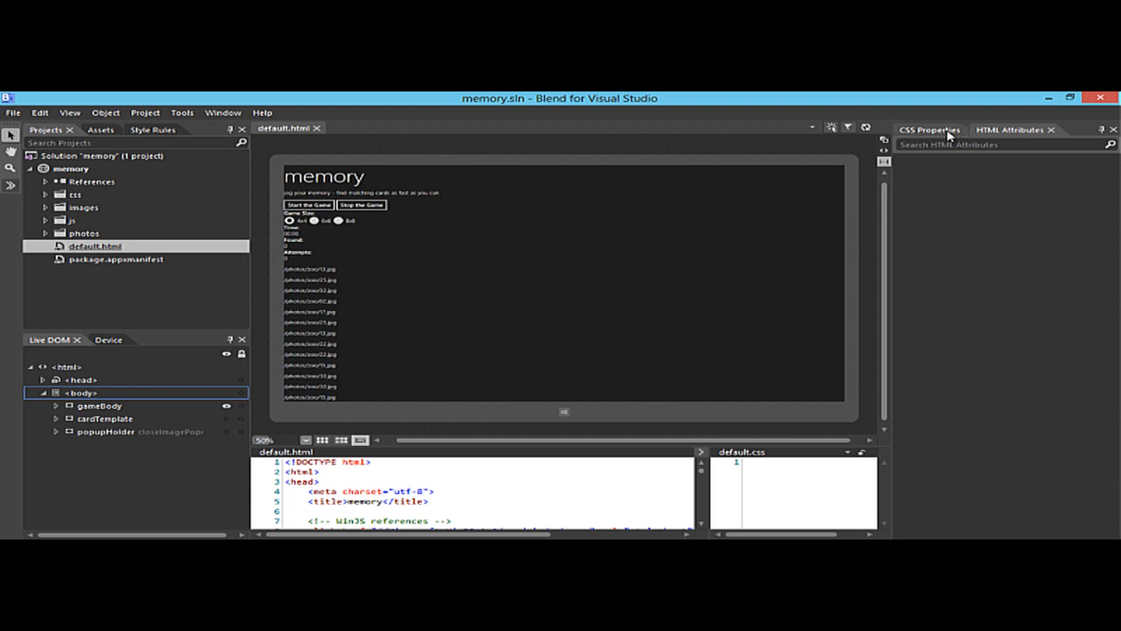
left_click(88, 406)
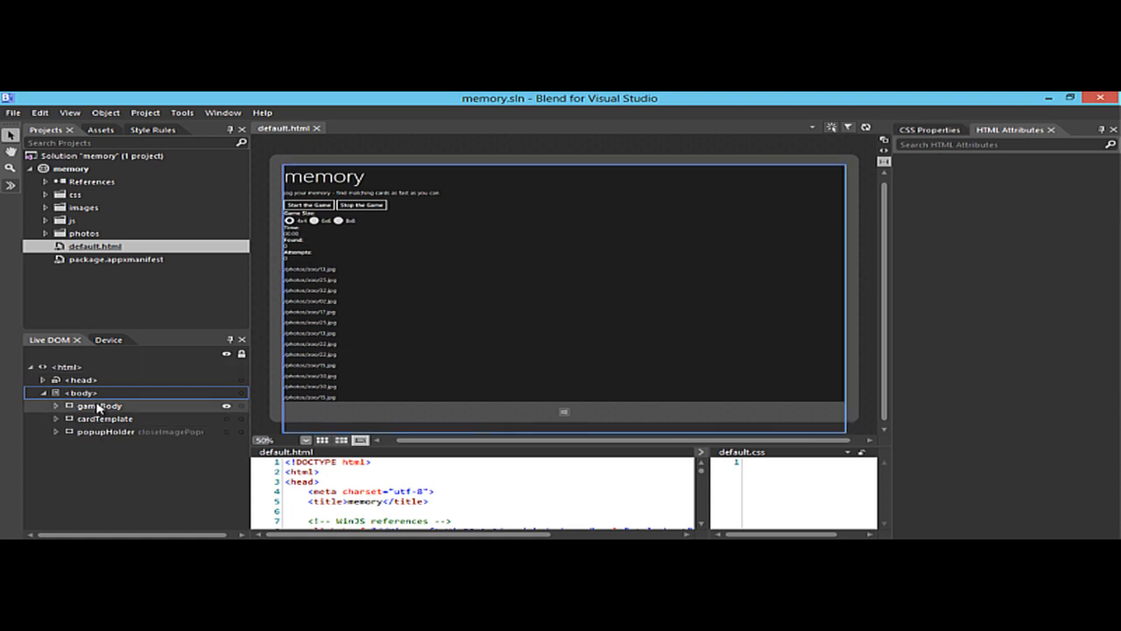
left_click(89, 406)
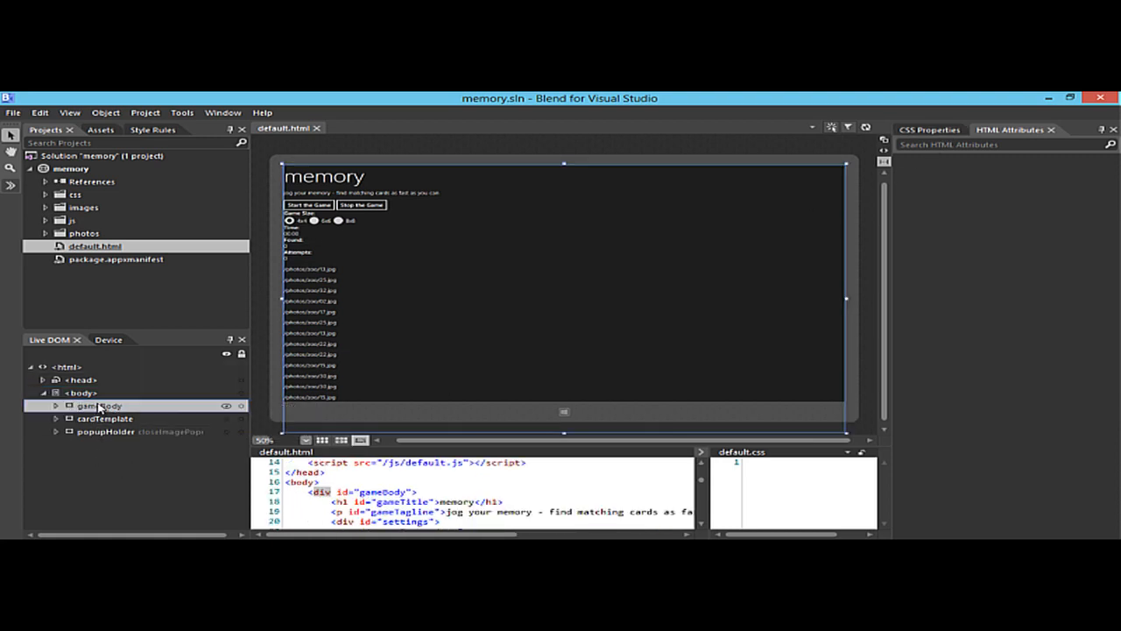
left_click(94, 404)
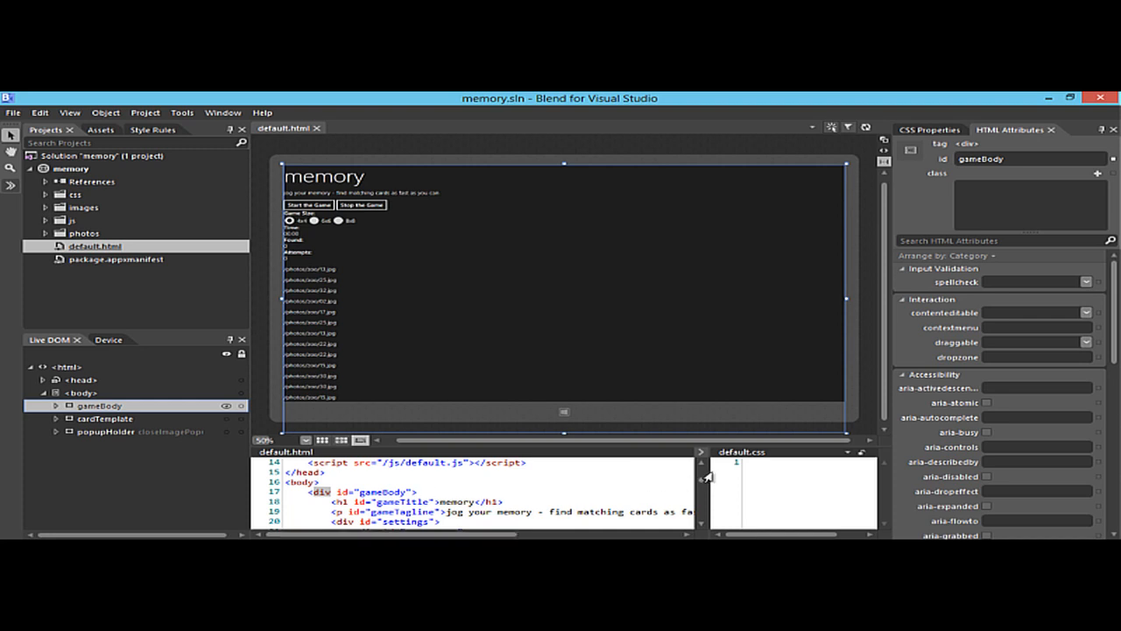
mouse_move(666, 477)
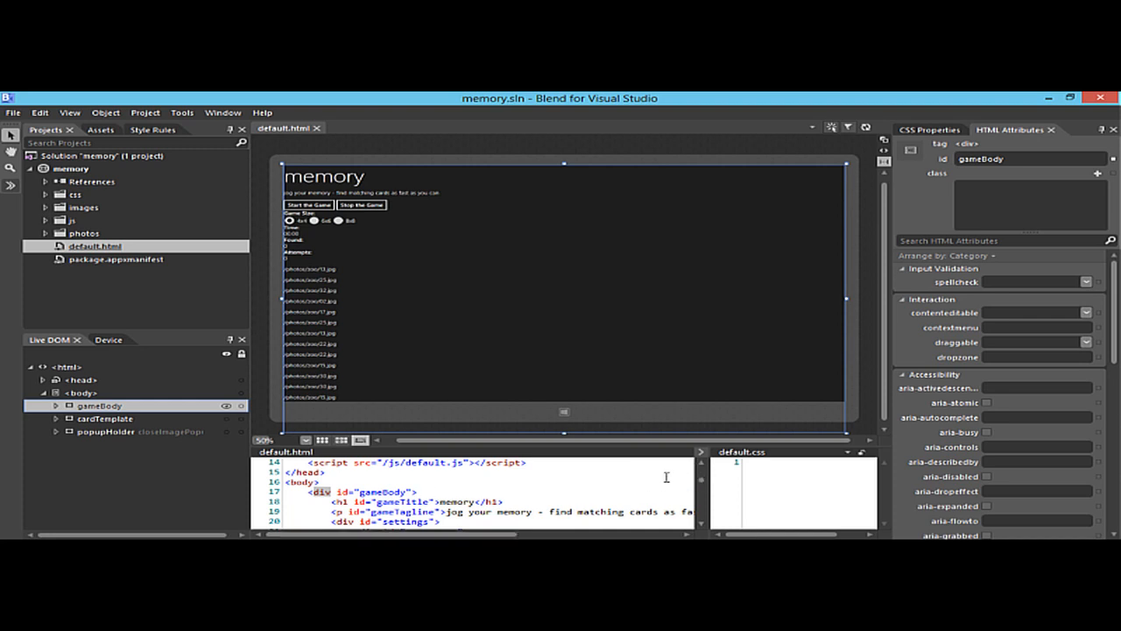
mouse_move(671, 480)
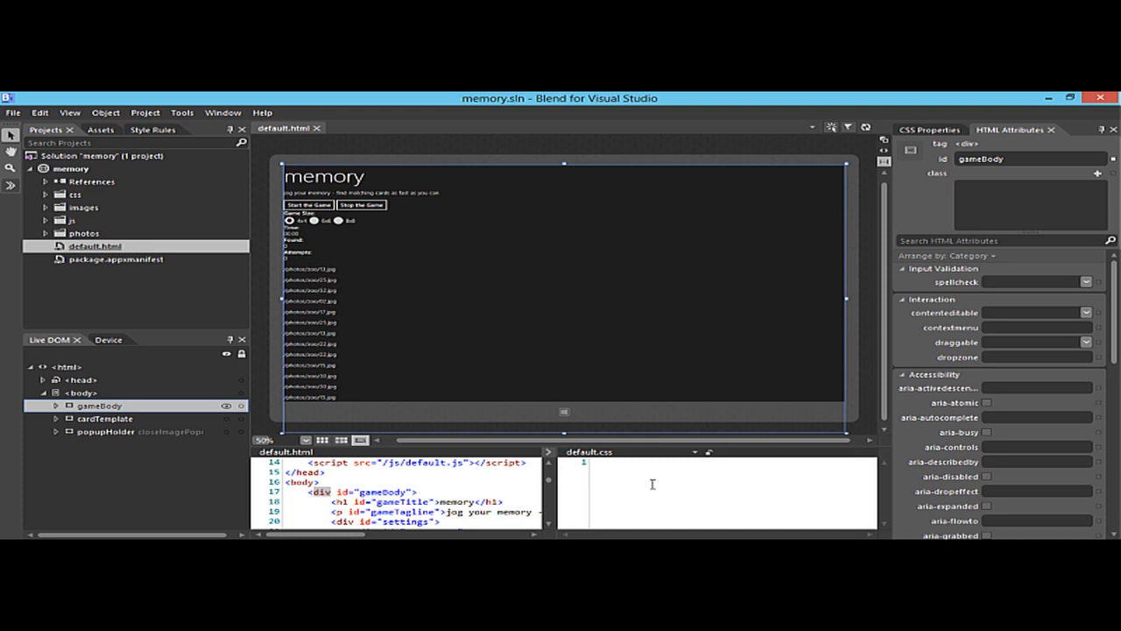
mouse_move(1011, 156)
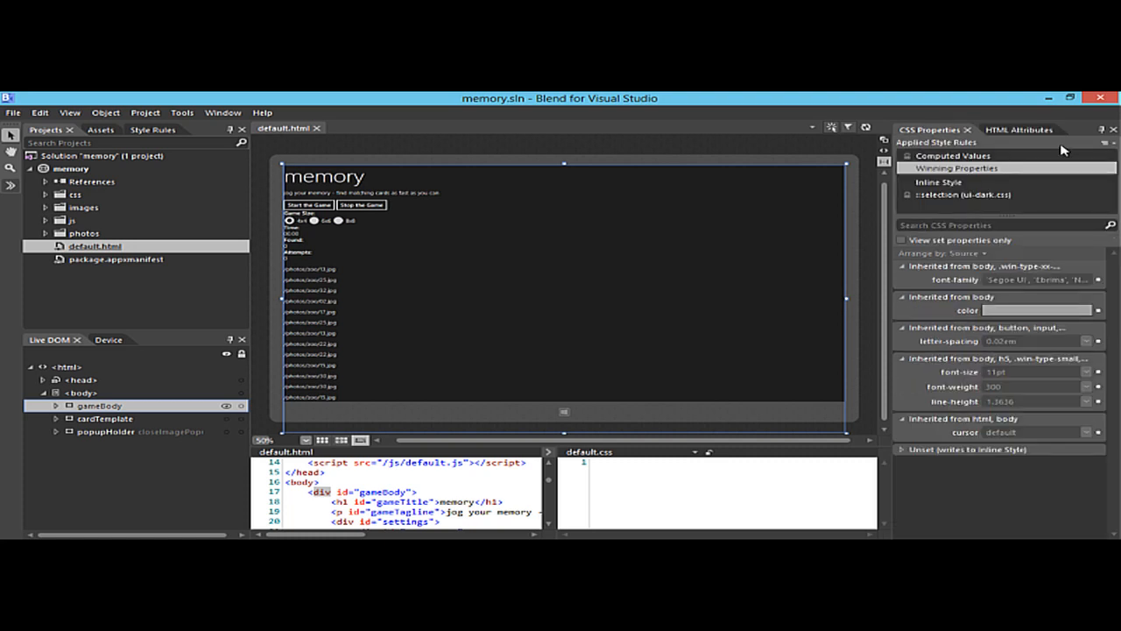
mouse_move(1104, 141)
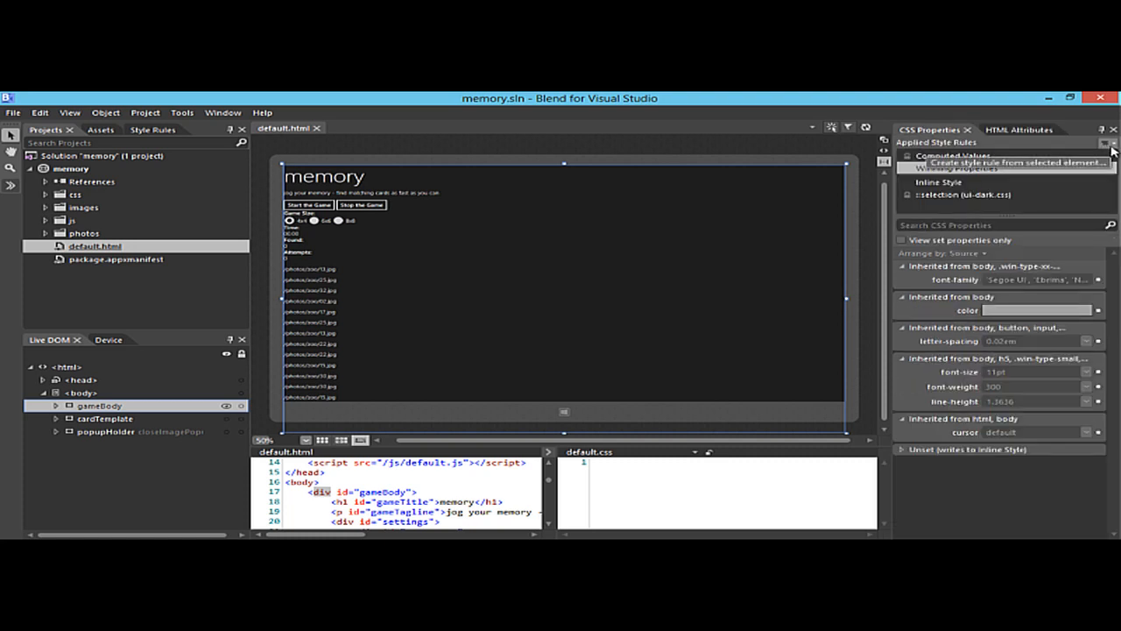
- Create a #gameBody style rule in default.css from the element's ID
left_click(1111, 144)
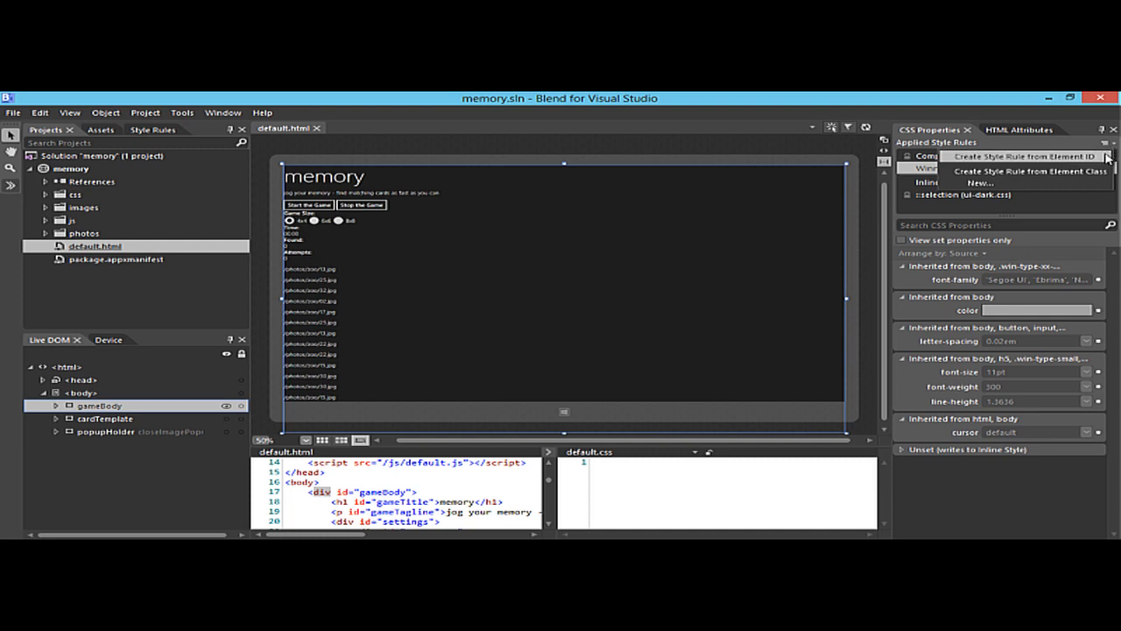
mouse_move(1095, 179)
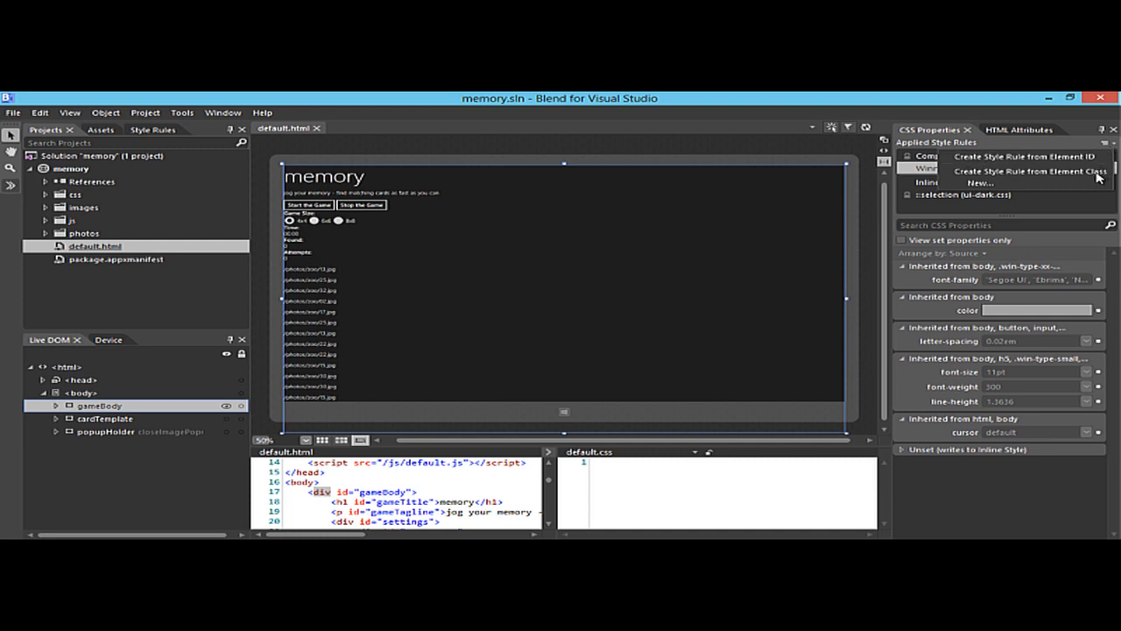
mouse_move(1010, 111)
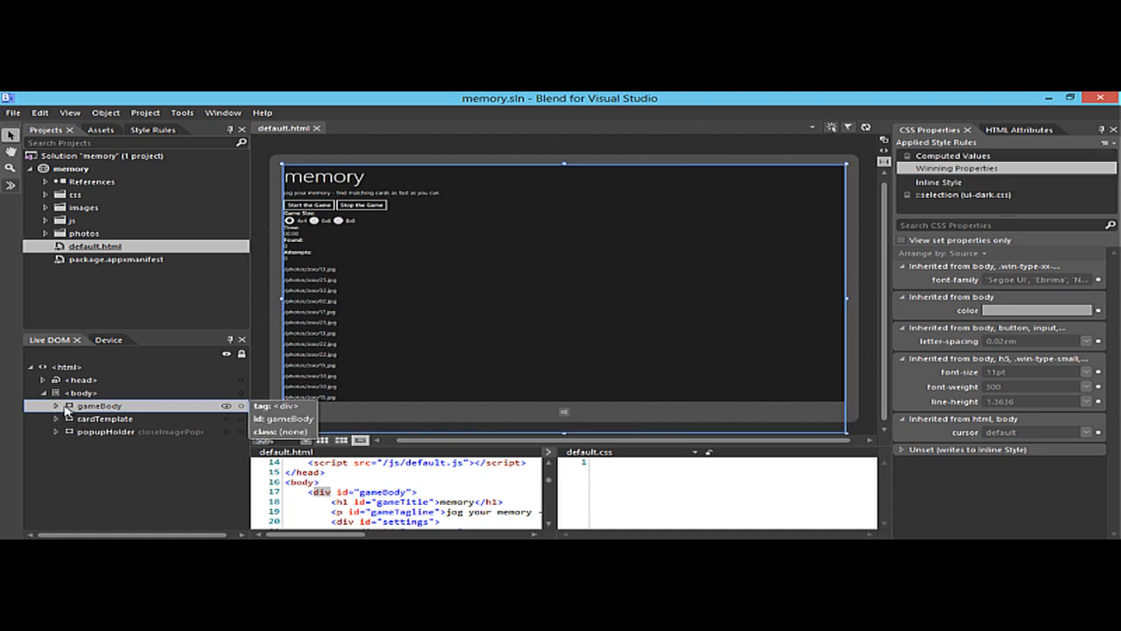
mouse_move(97, 417)
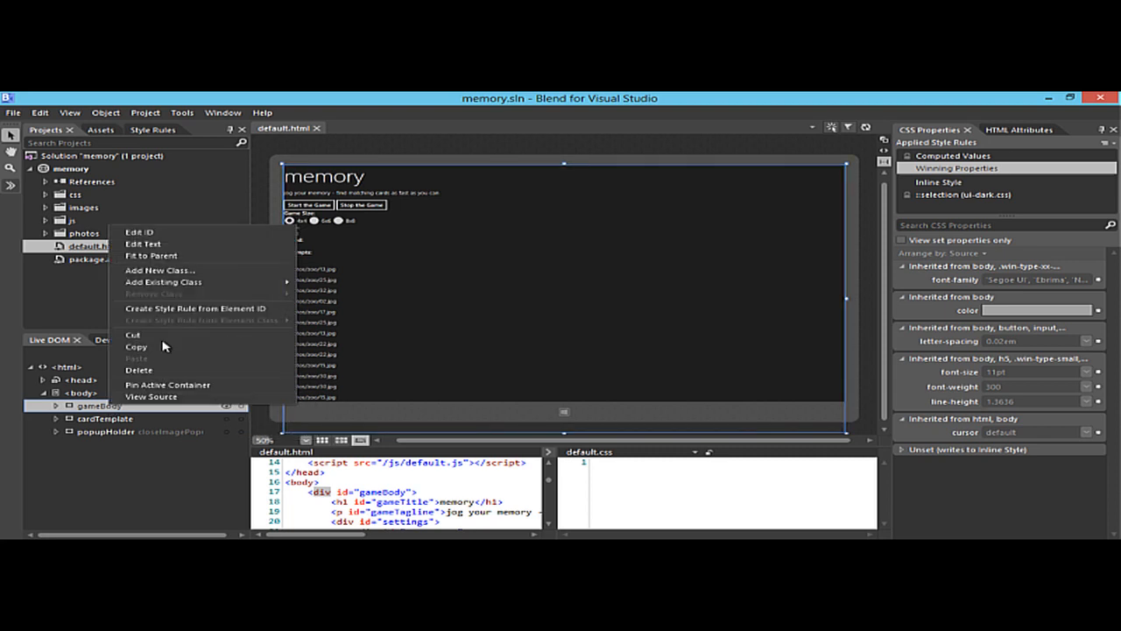
mouse_move(202, 308)
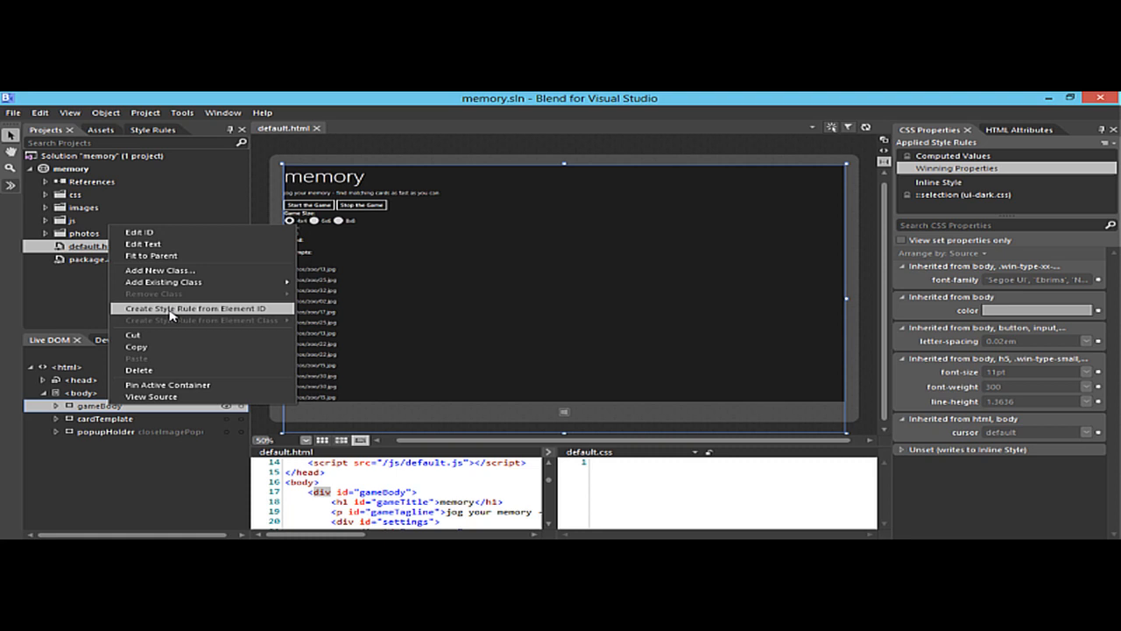
left_click(186, 308)
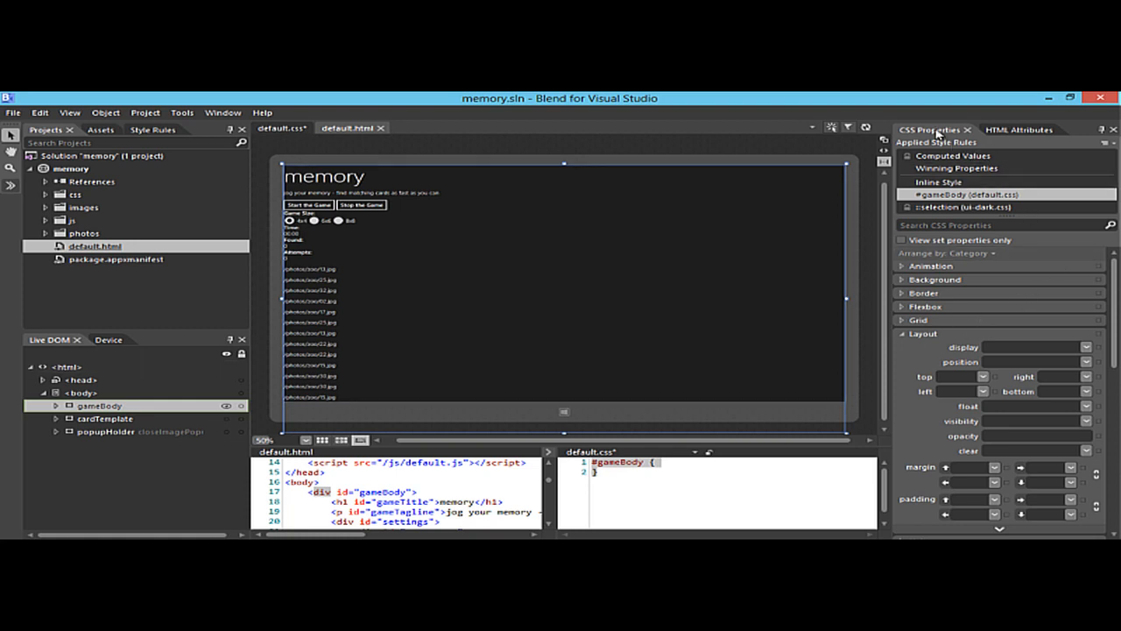
mouse_move(870, 226)
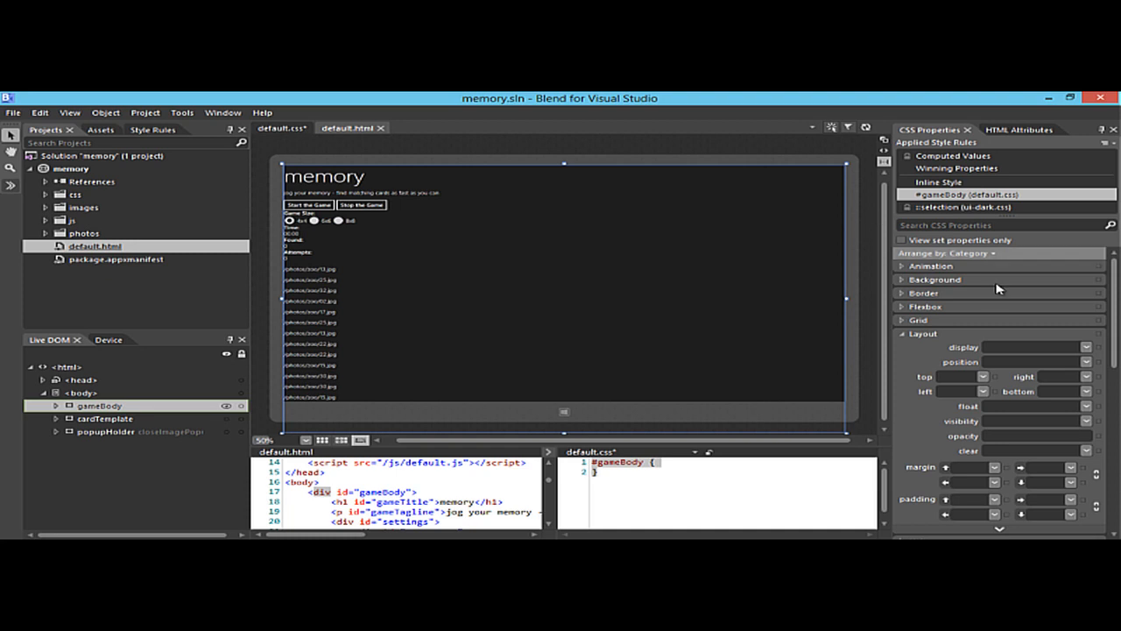
mouse_move(904, 347)
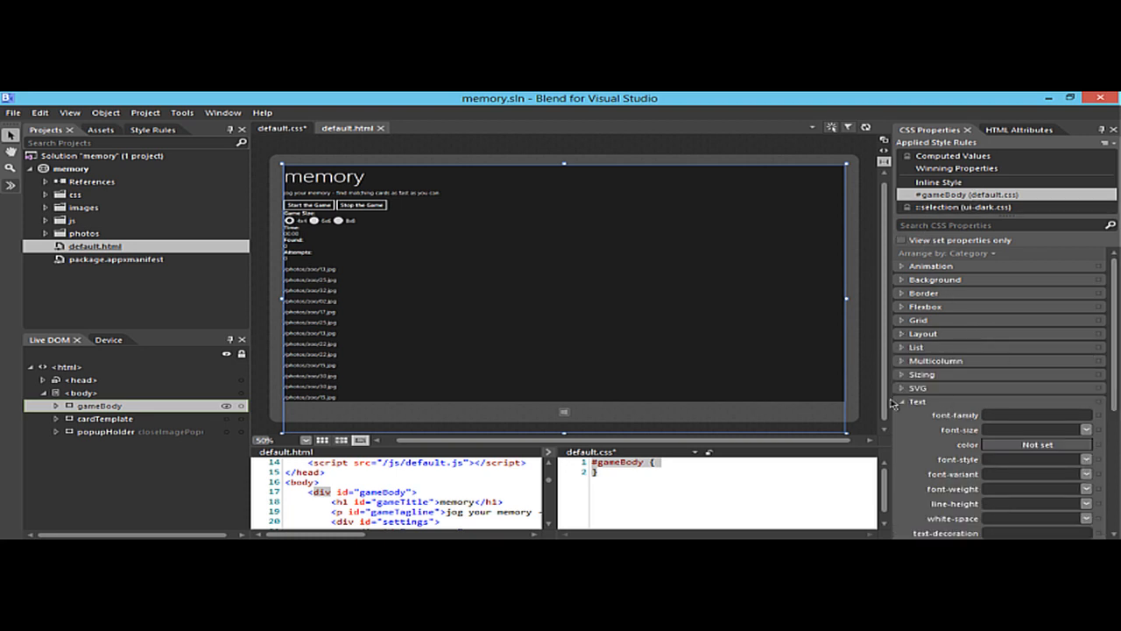
- Collapse the Text category and expand Sizing in the CSS Properties panel
left_click(900, 401)
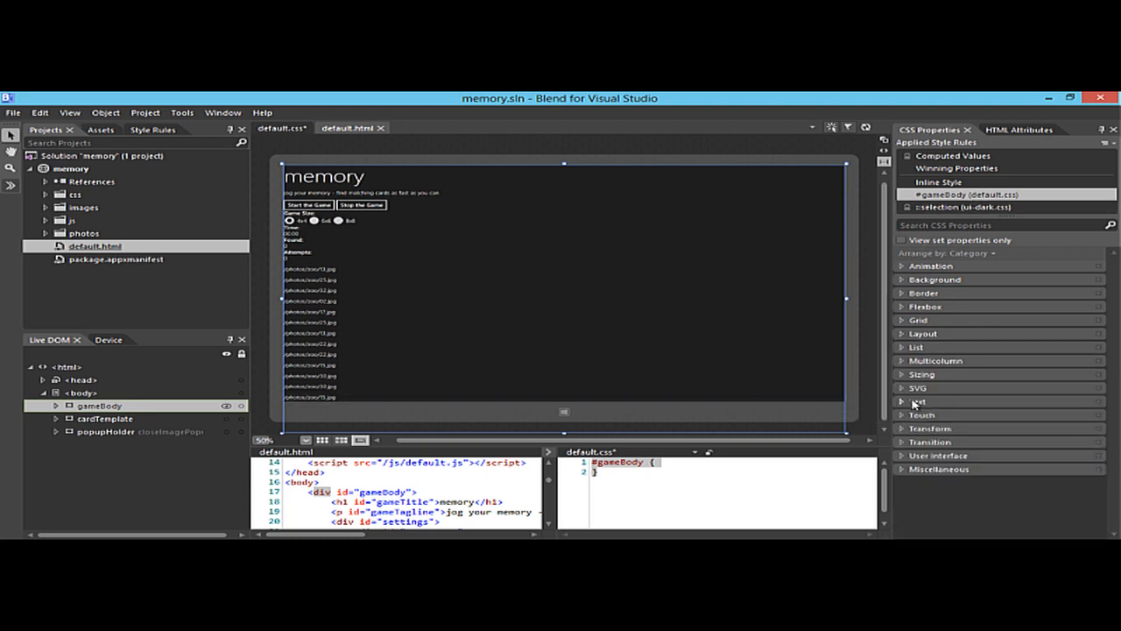
mouse_move(932, 427)
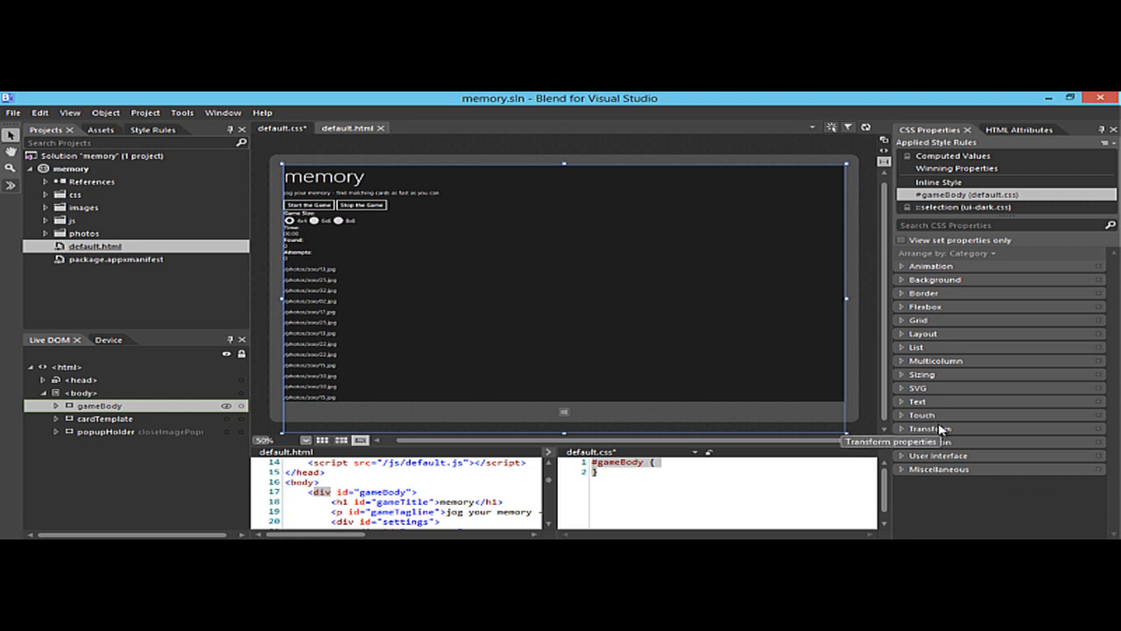
mouse_move(957, 343)
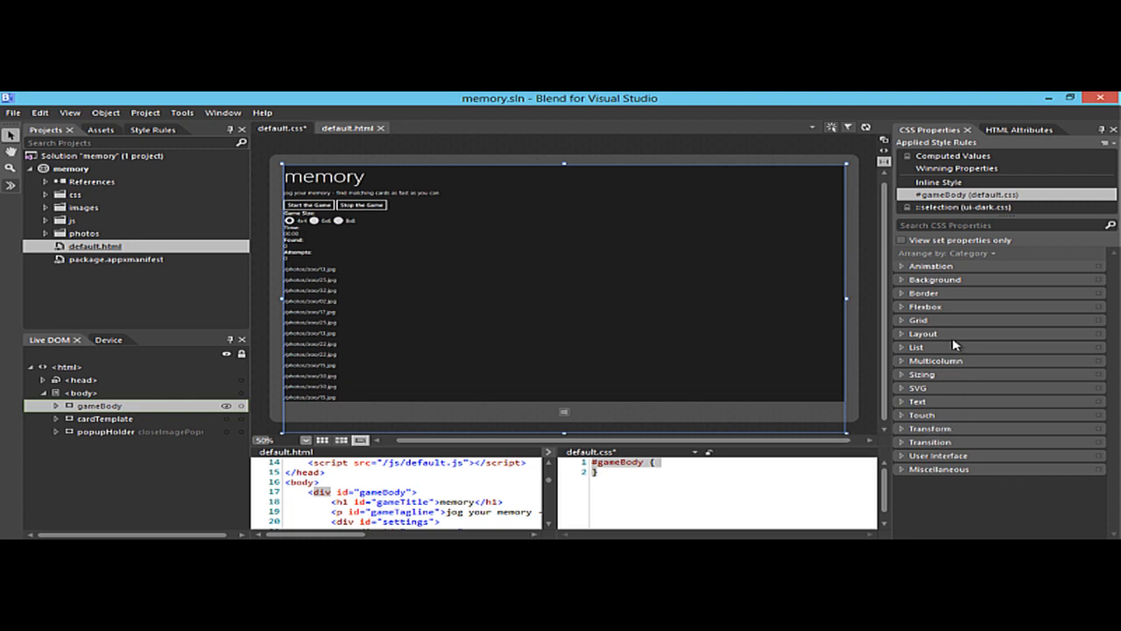
left_click(904, 375)
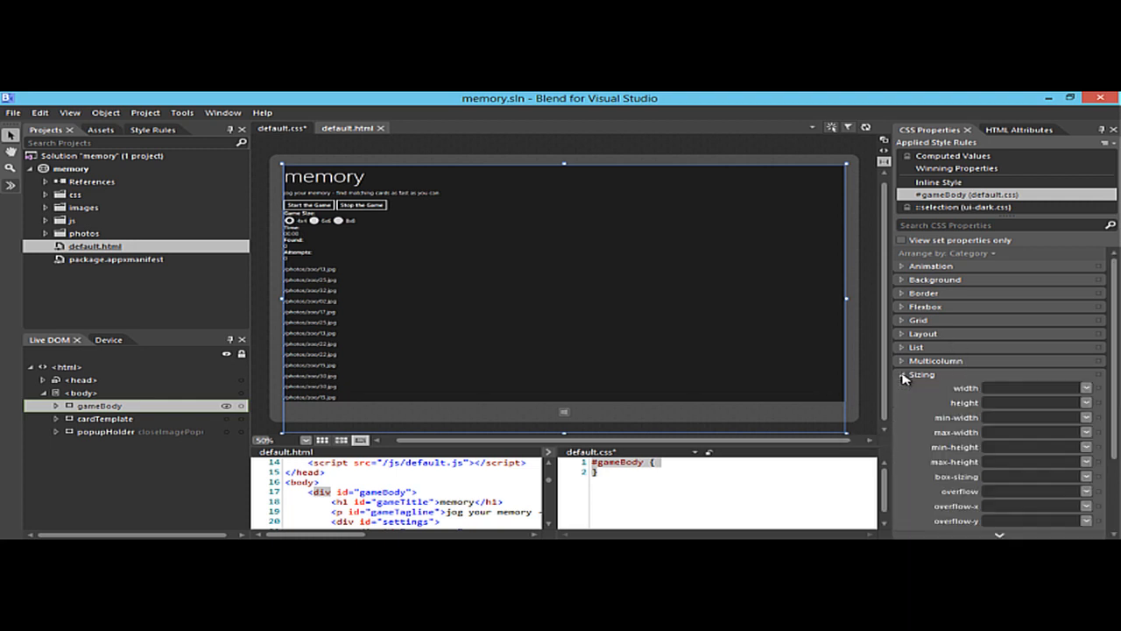
scroll("down", 3)
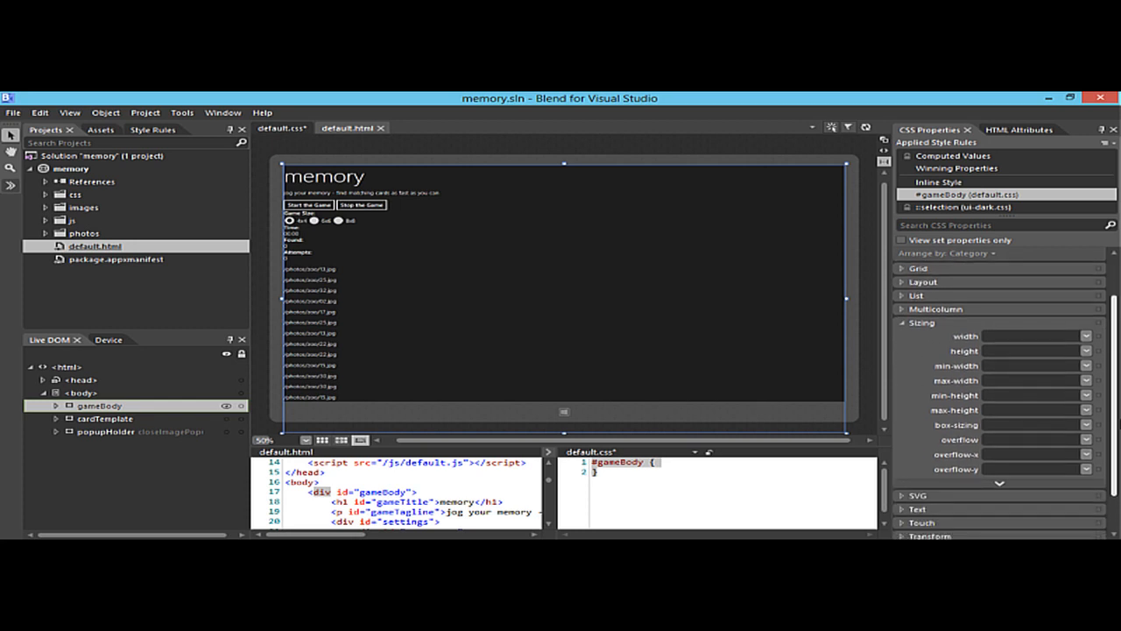
mouse_move(1055, 333)
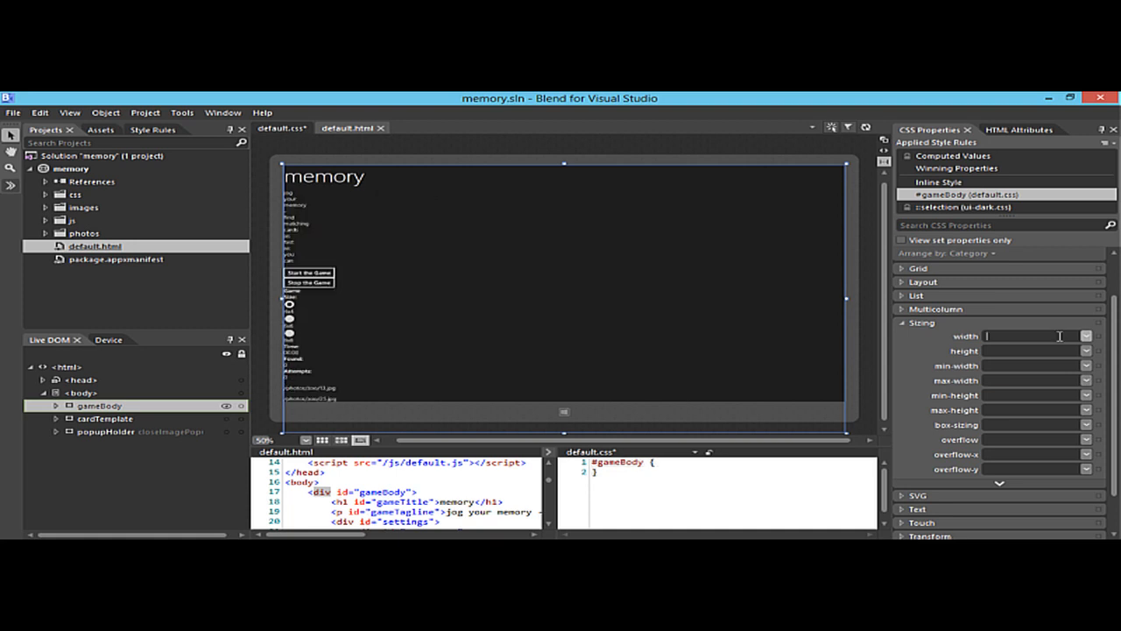
- Set #gameBody width and height both to 100%
type("100px")
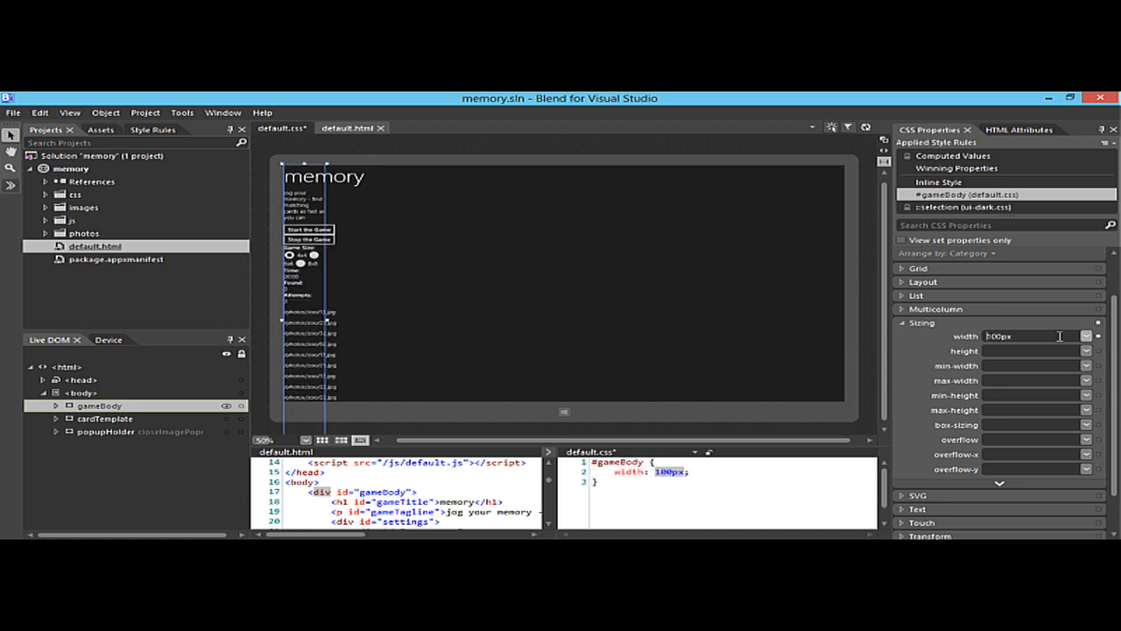
type("1000px")
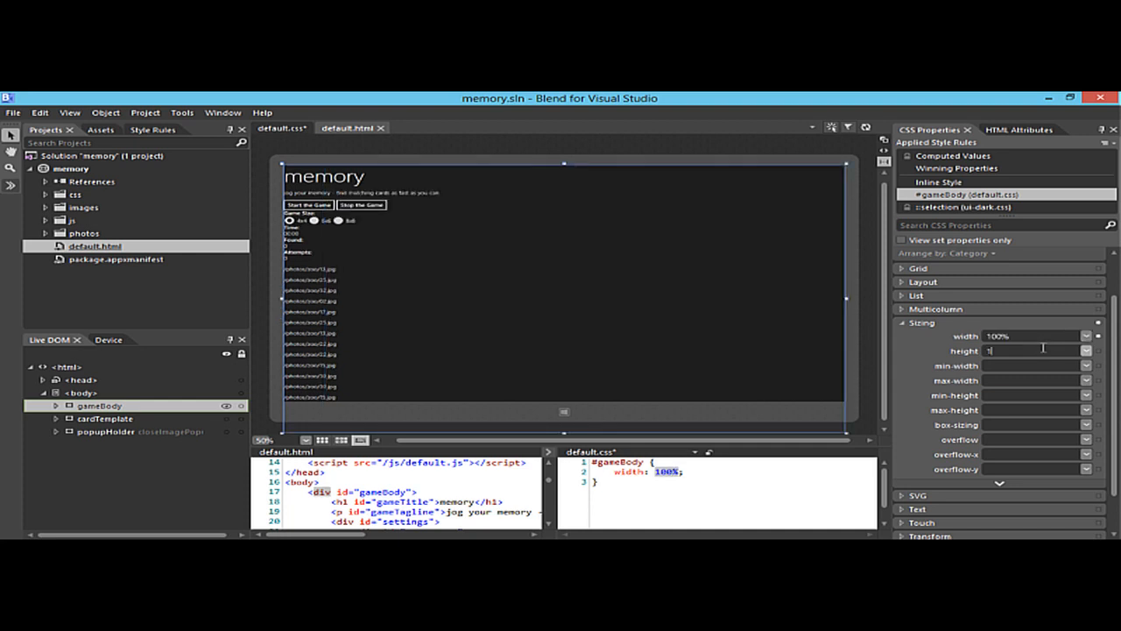
type("00%")
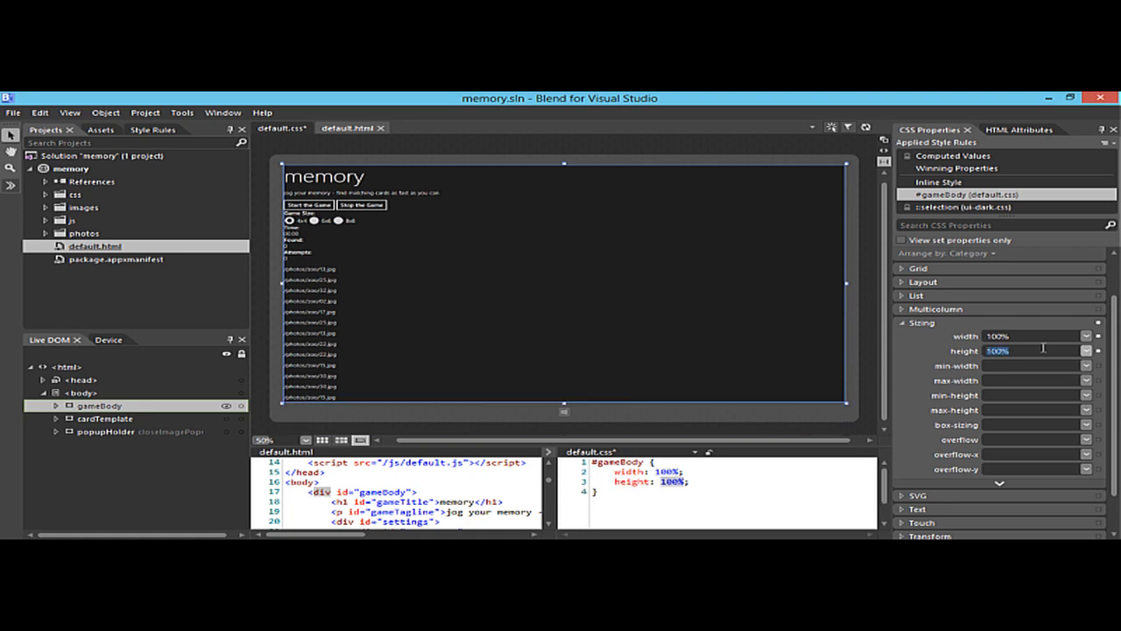
mouse_move(718, 484)
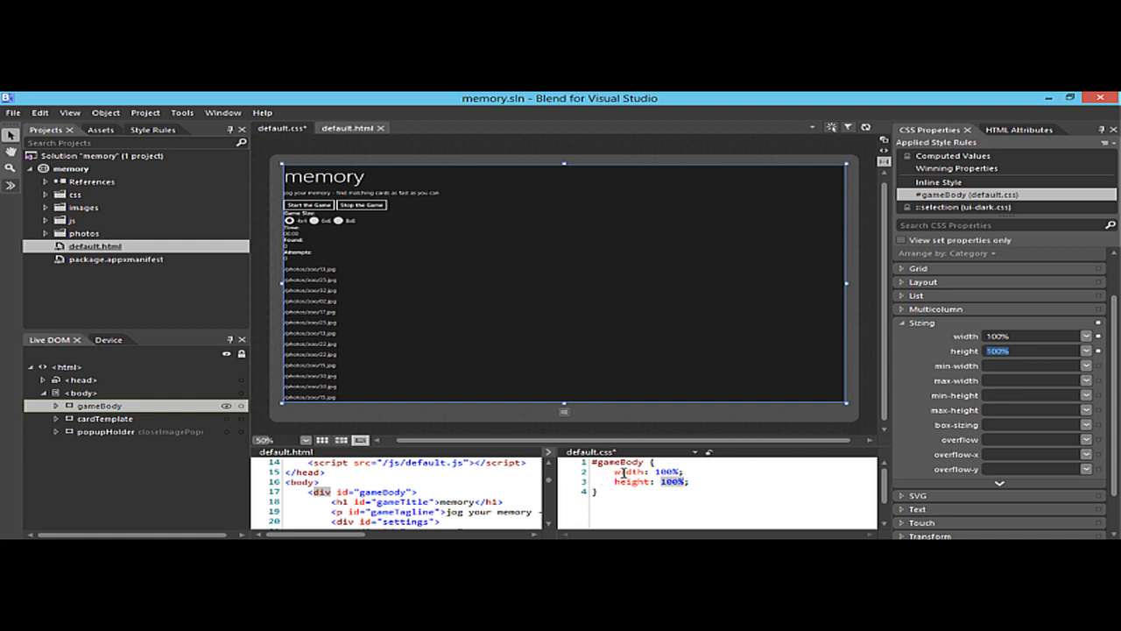
mouse_move(668, 491)
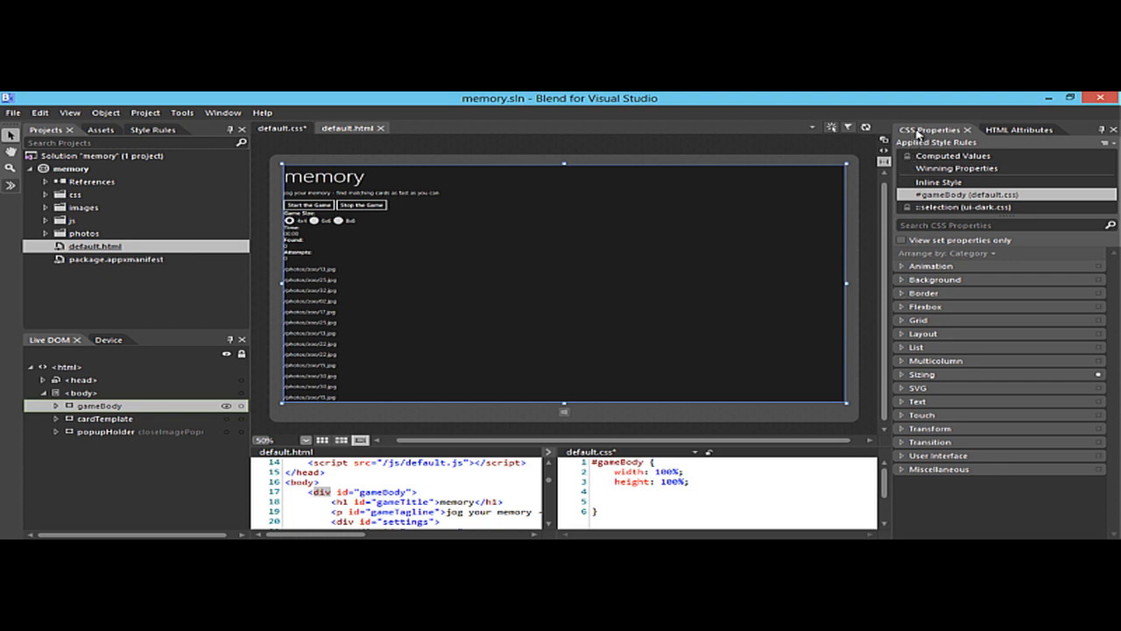
mouse_move(904, 280)
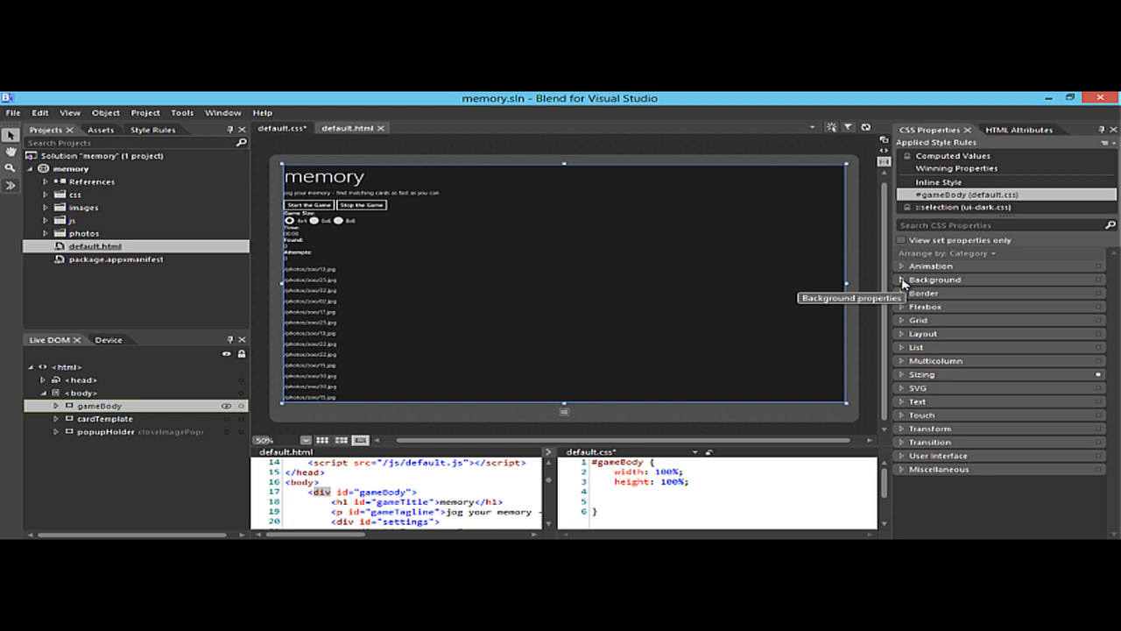
- Set #gameBody background-image to background.png from the images folder
left_click(907, 279)
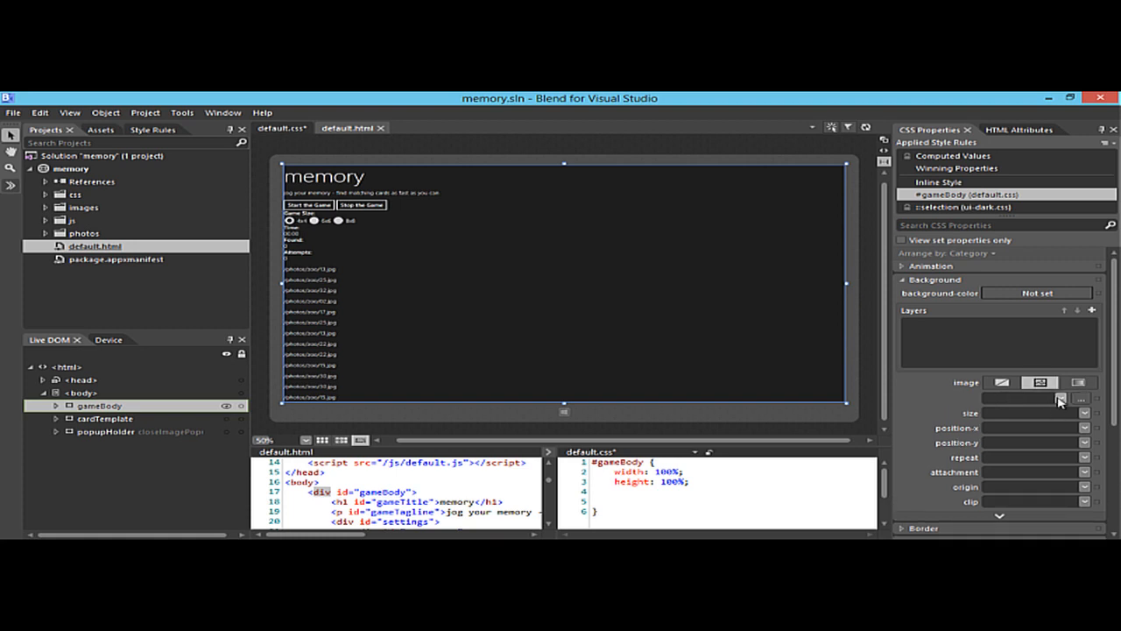
left_click(1062, 396)
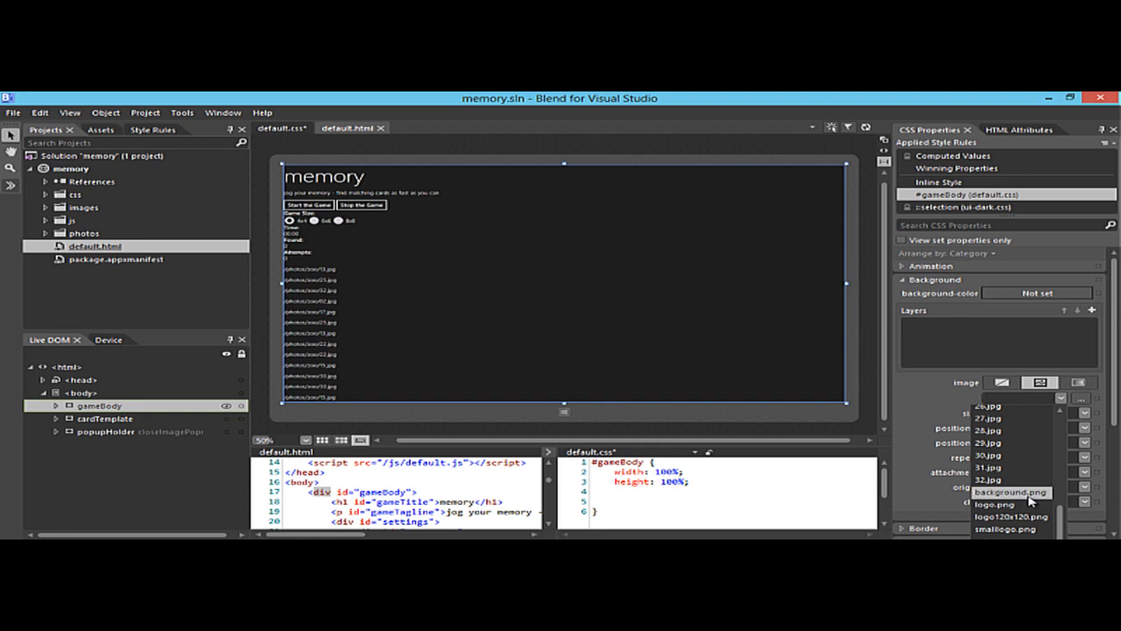
mouse_move(1030, 498)
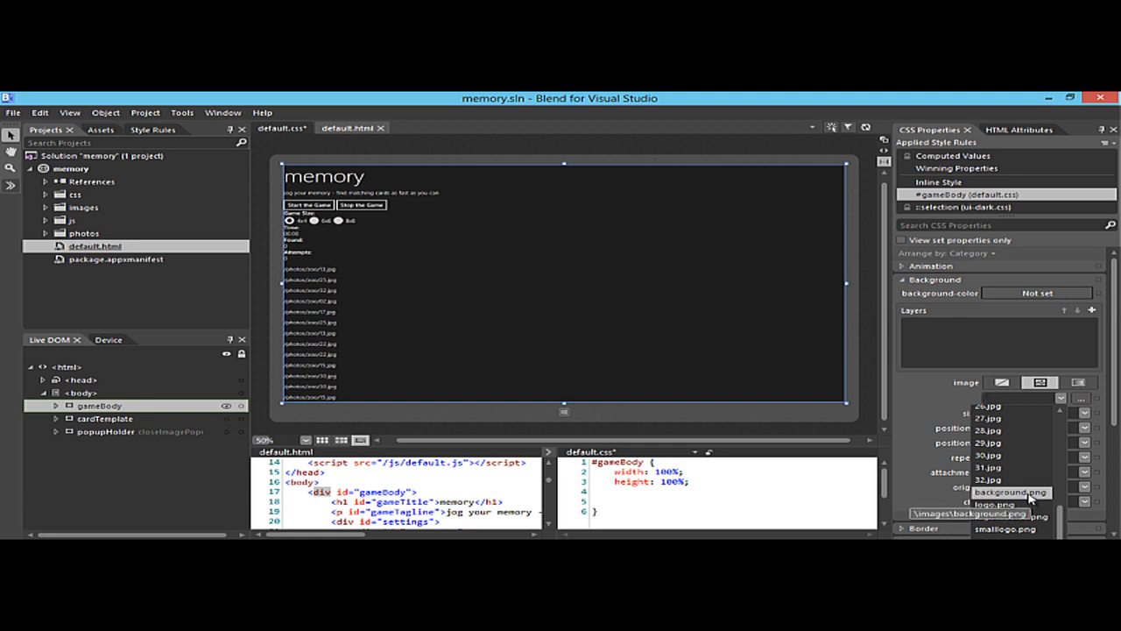
left_click(1002, 490)
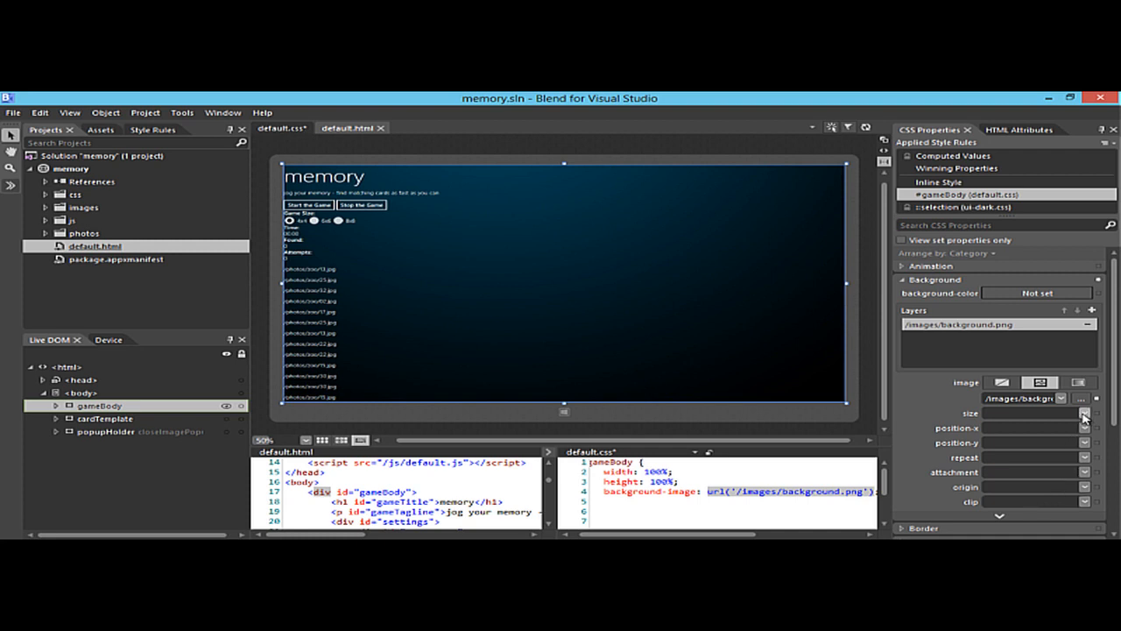
- Set #gameBody background-size to cover
scroll("down", 3)
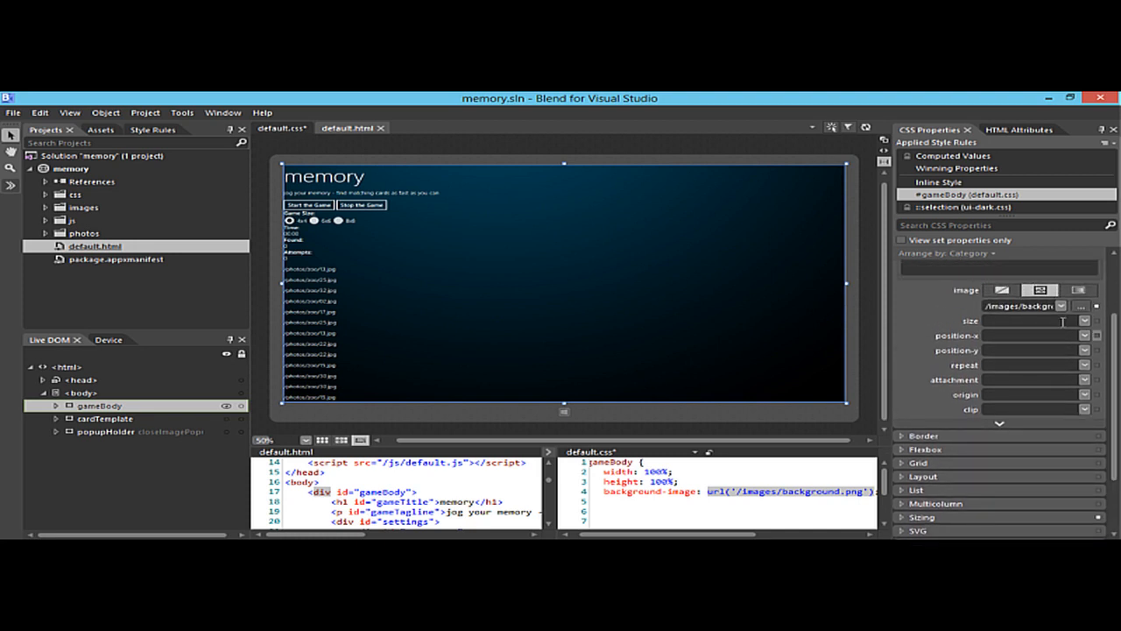
left_click(1087, 319)
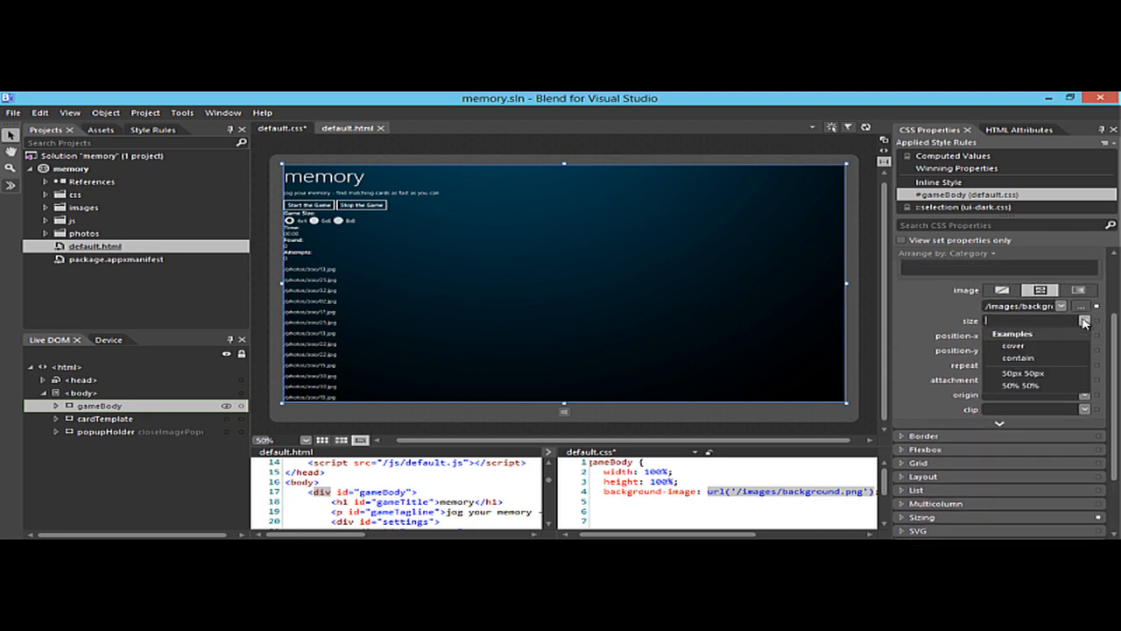
mouse_move(1020, 347)
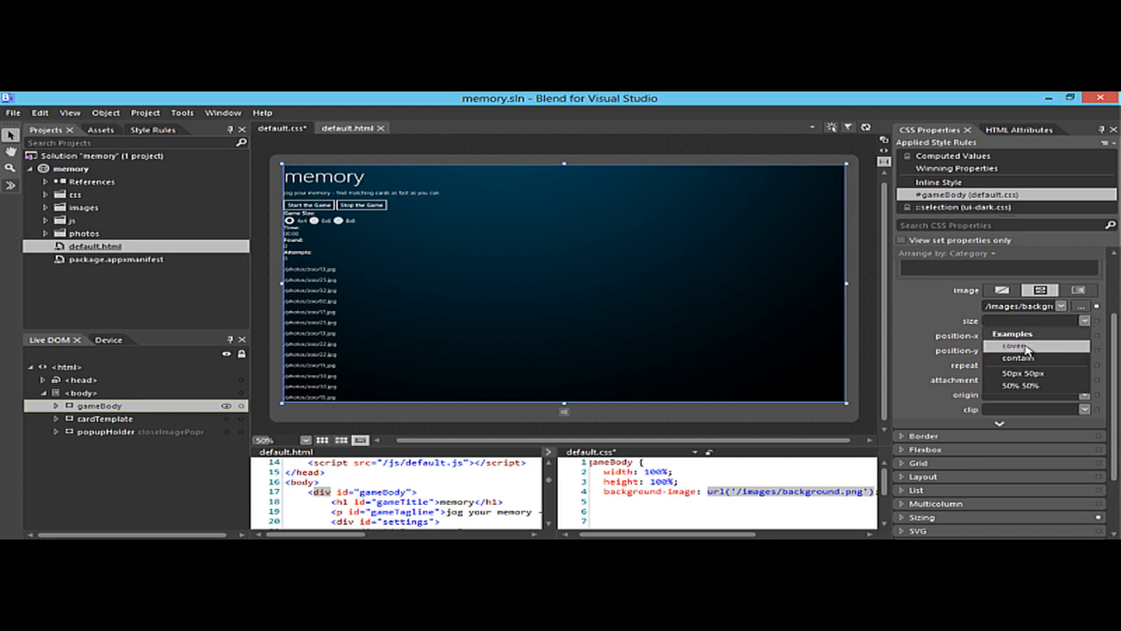
left_click(1012, 342)
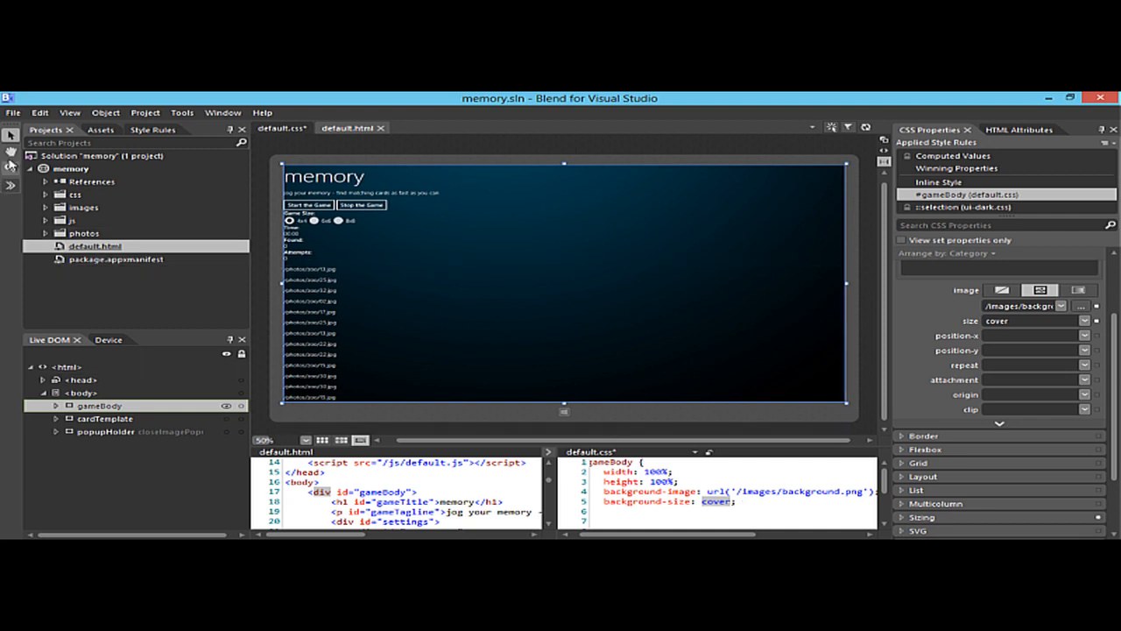
mouse_move(14, 168)
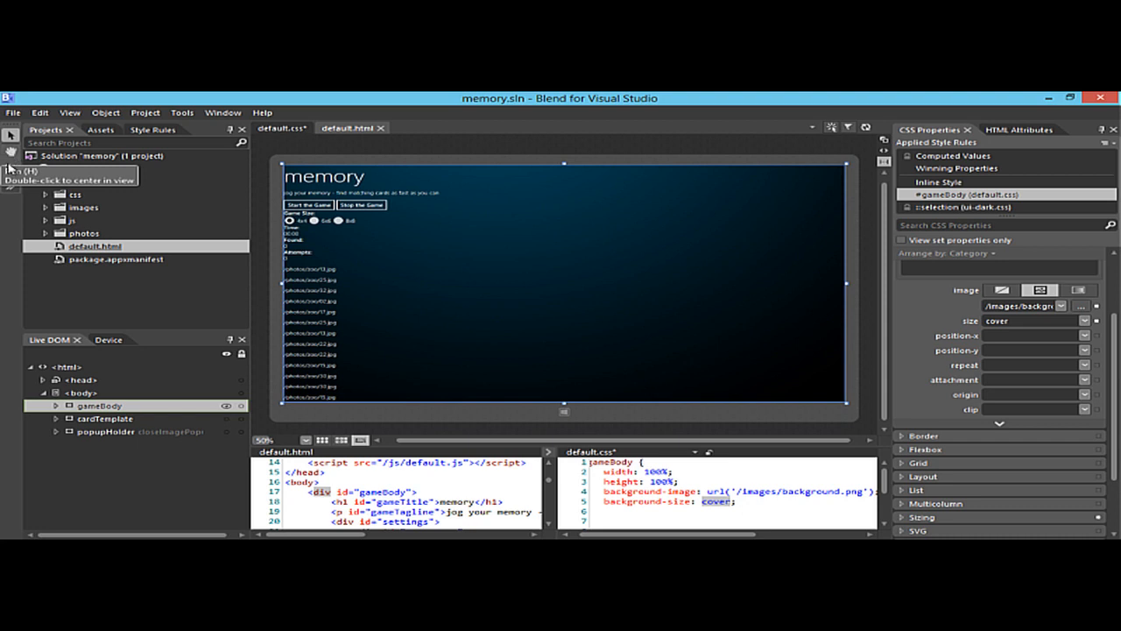
- Bring up the File menu commands to save the finished #gameBody rule
left_click(14, 112)
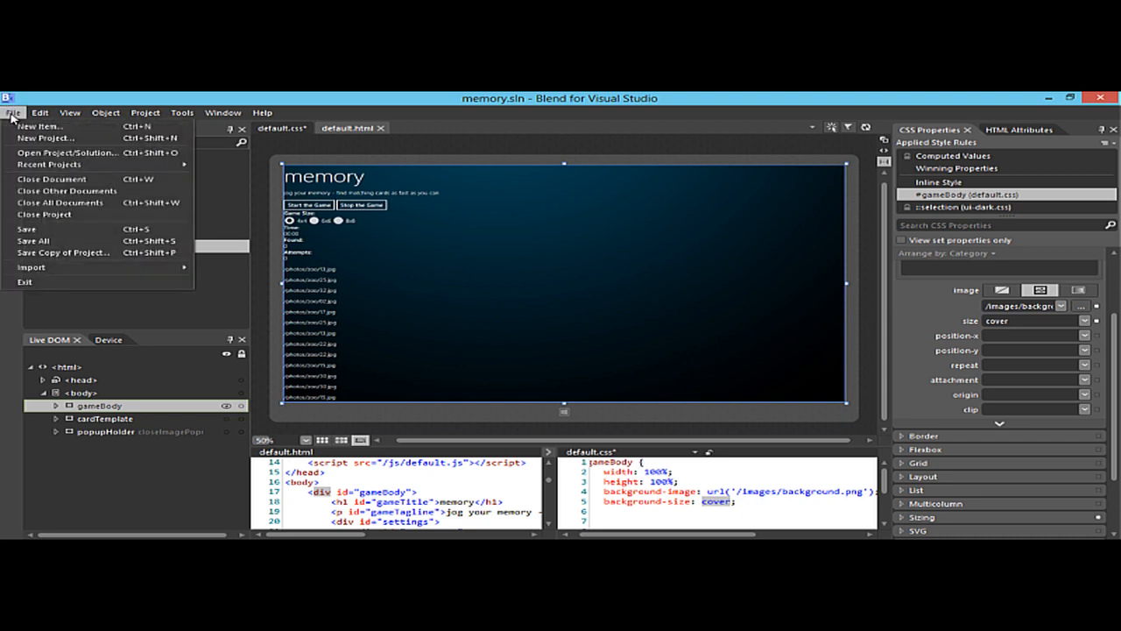
mouse_move(35, 240)
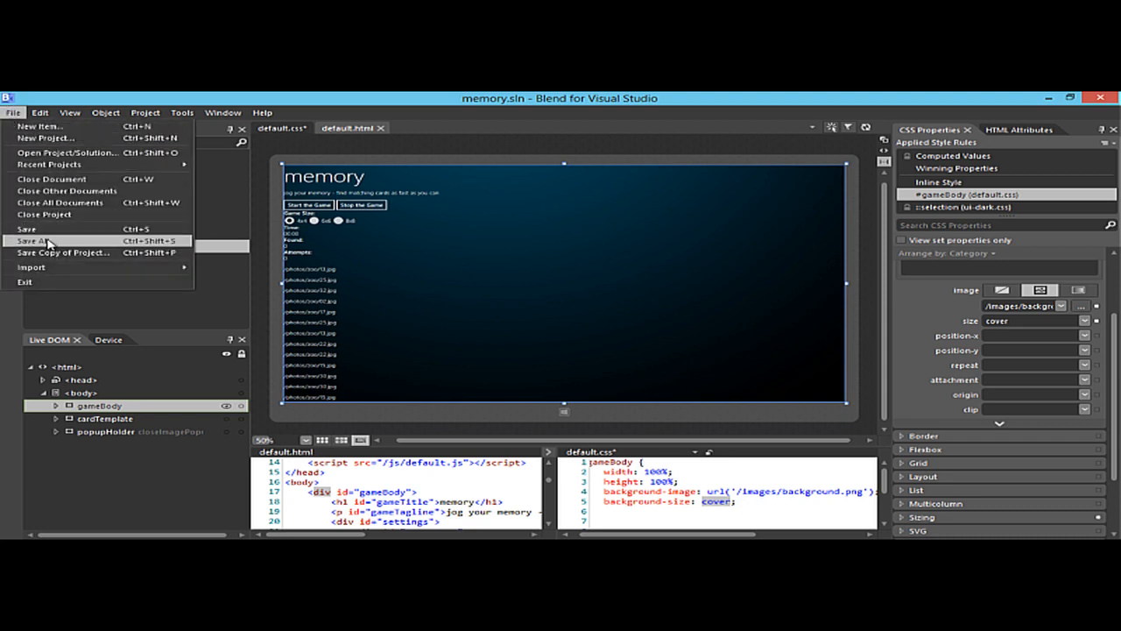